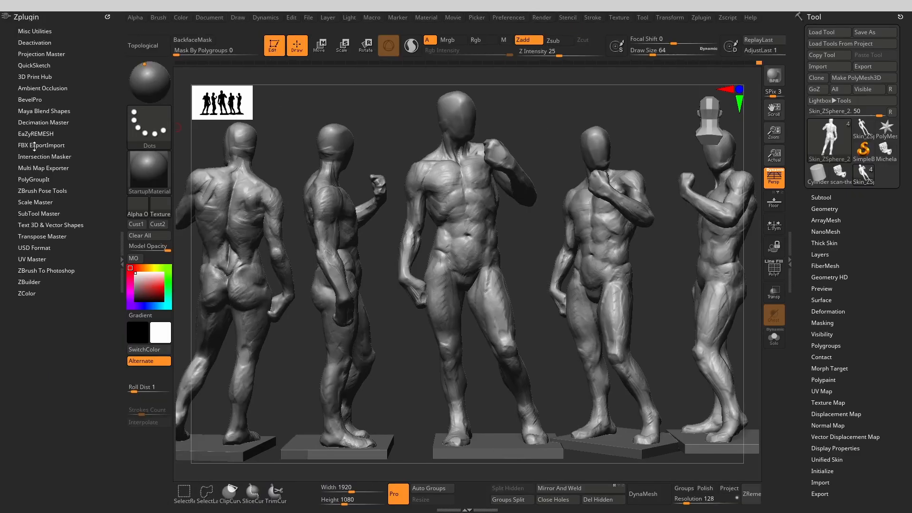
Step: Expand the FBX ExportImport plugin in Zplugin and review its export settings
click(42, 145)
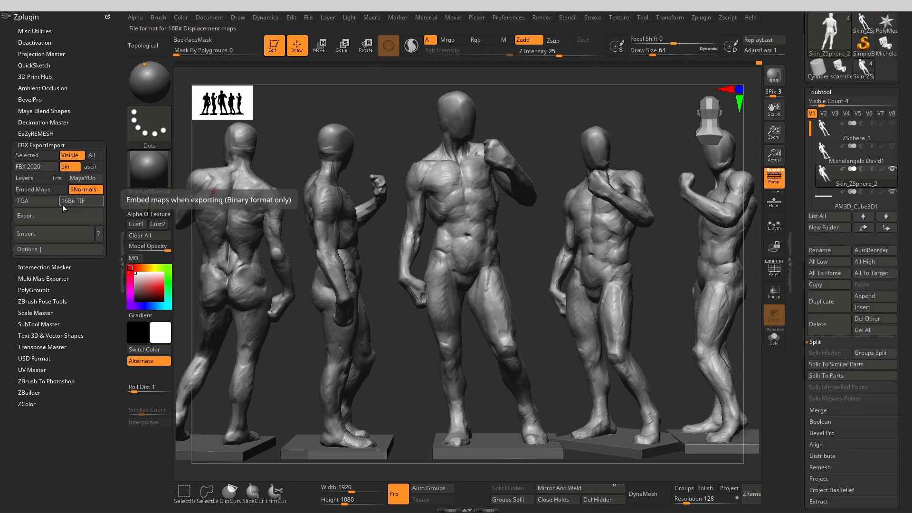
click(26, 214)
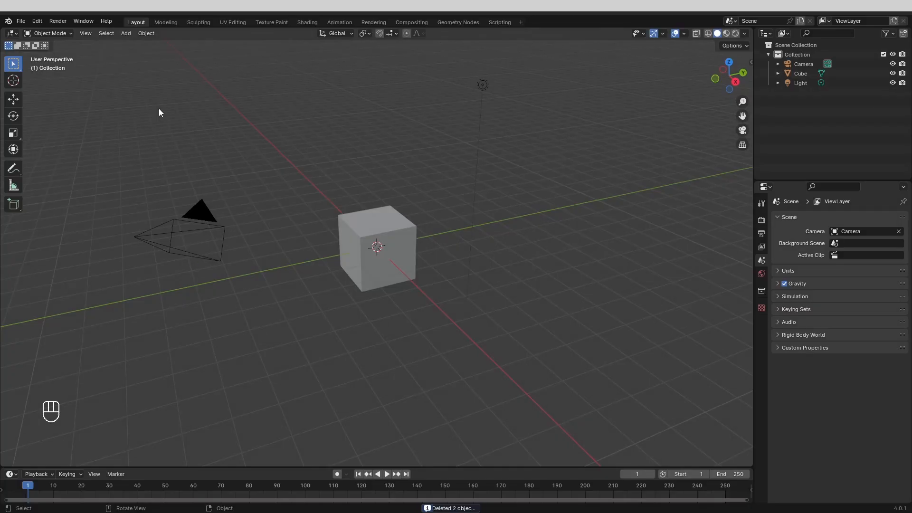
Step: Delete the default camera, cube and light and import the exported statue FBX
key(Delete)
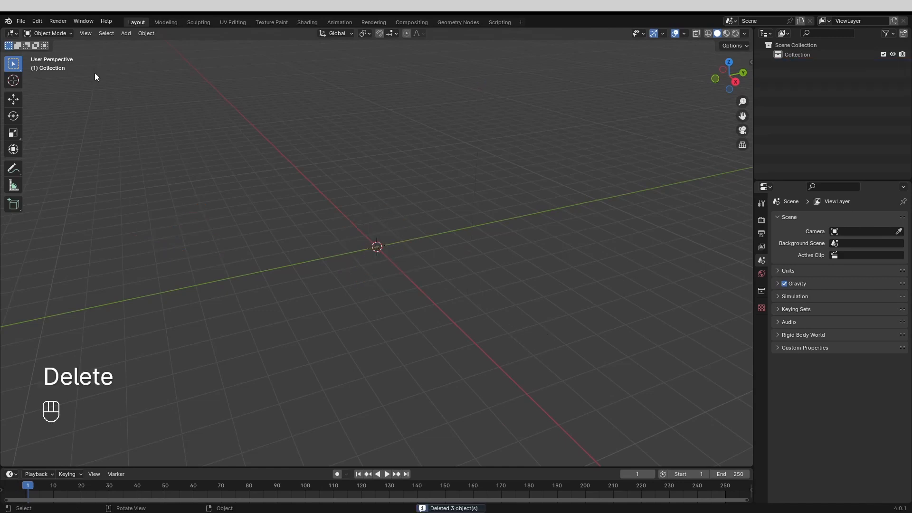
click(21, 21)
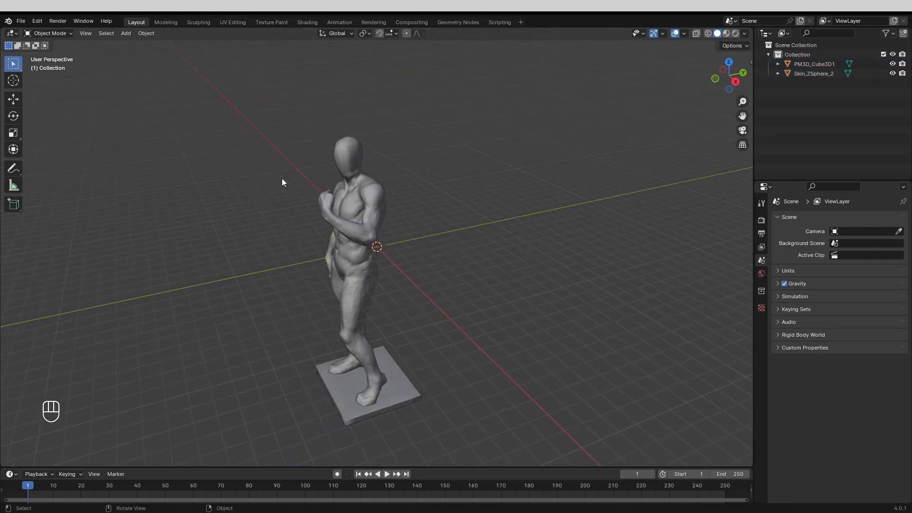
click(359, 304)
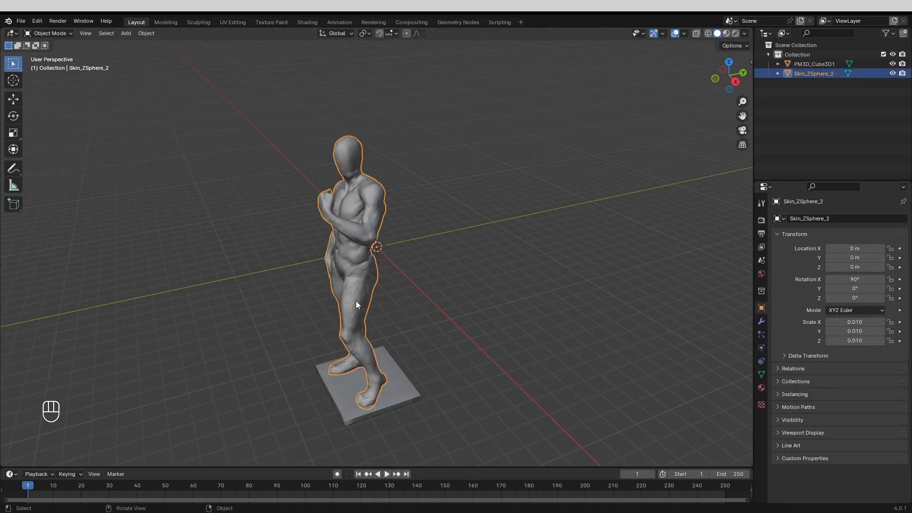
Step: Join the statue figure and its base into one object and apply all transforms
key(Ctrl+J)
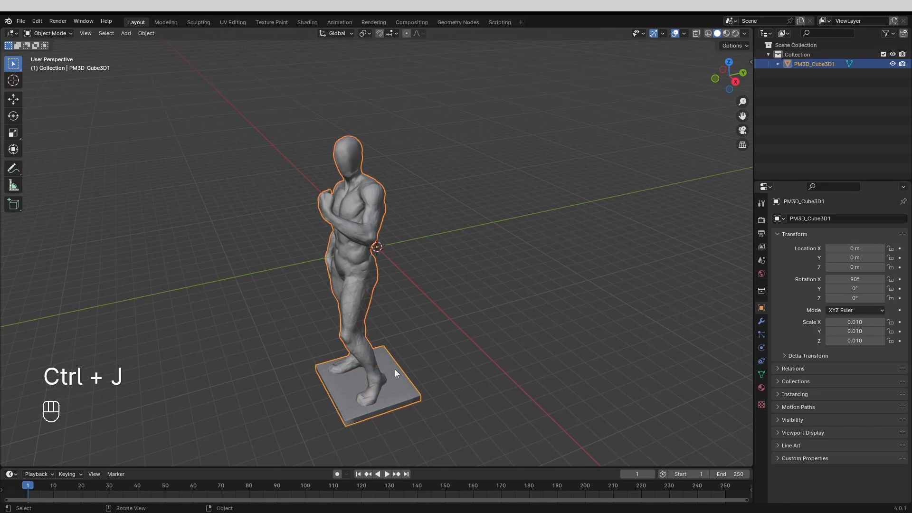
double_click(855, 322)
text(0.001)
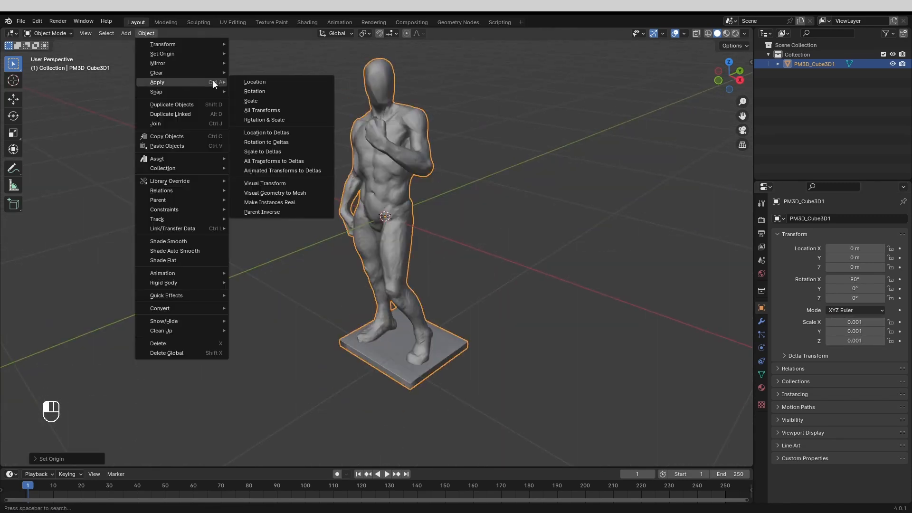
click(262, 110)
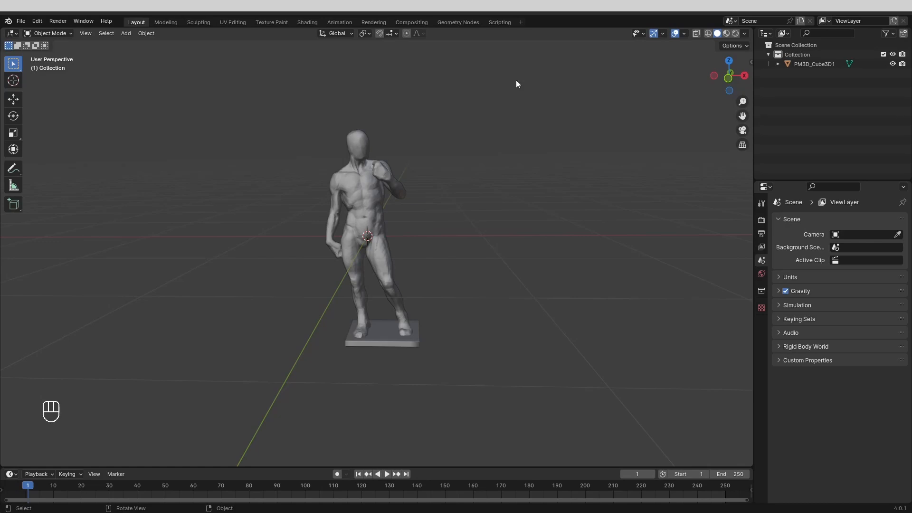
Step: Arrange five statues in a row and add a scaled-up floor plane beneath them
click(458, 22)
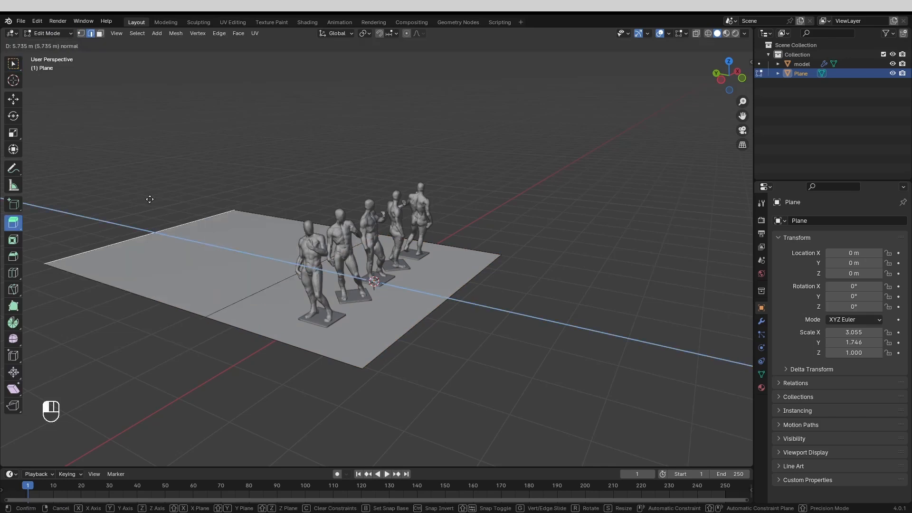
Step: Extrude the plane's back edge into a wall and bevel the corner into a seamless curve
key(Return)
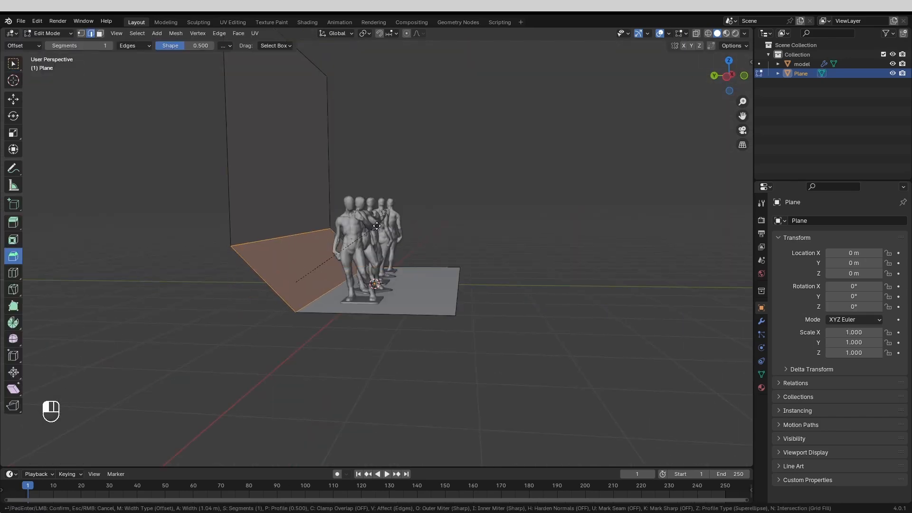
key(Tab)
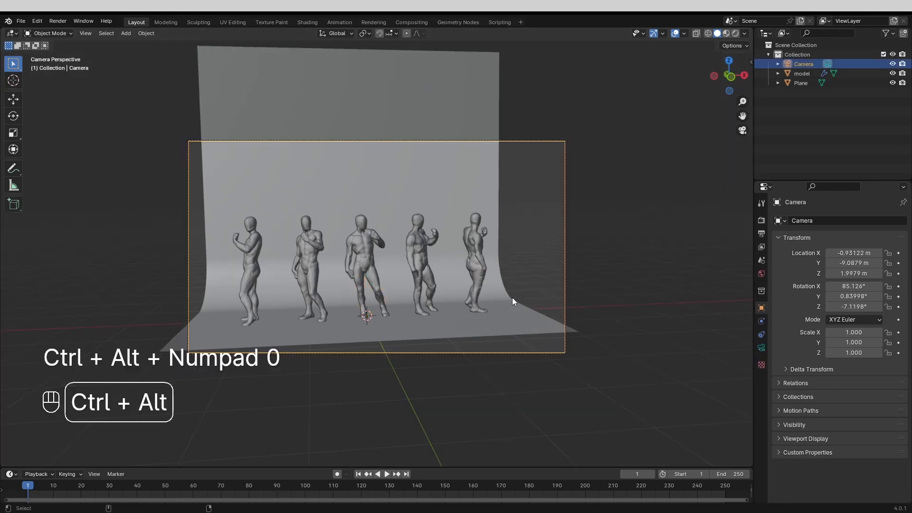
Step: Enable Camera to View and set the camera focal length to 80 mm
key(N)
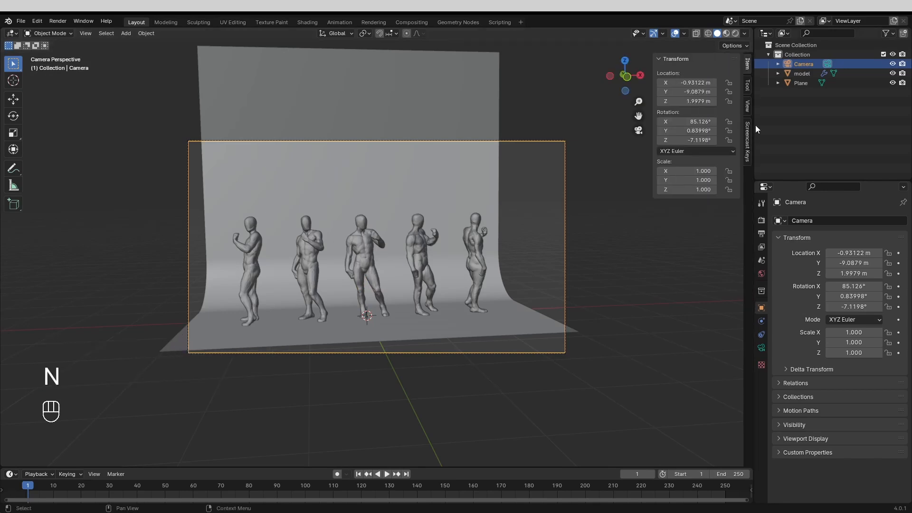
click(747, 105)
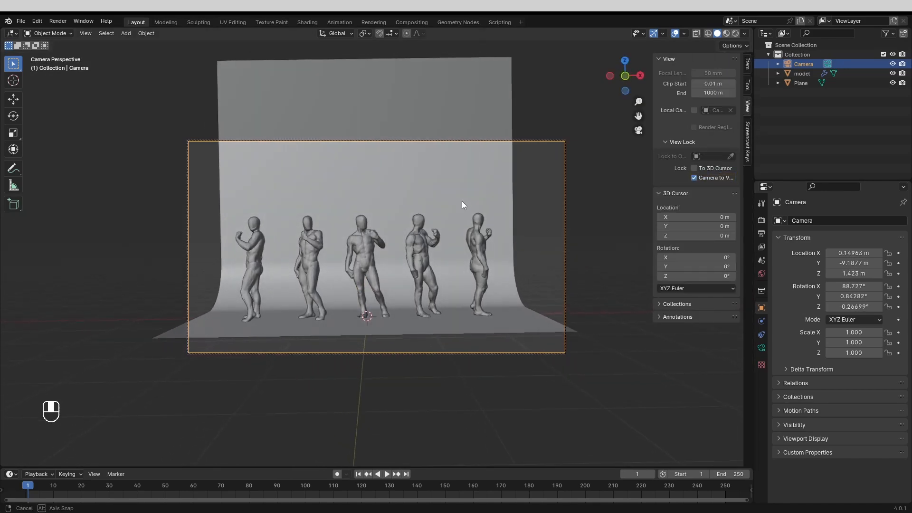
click(762, 348)
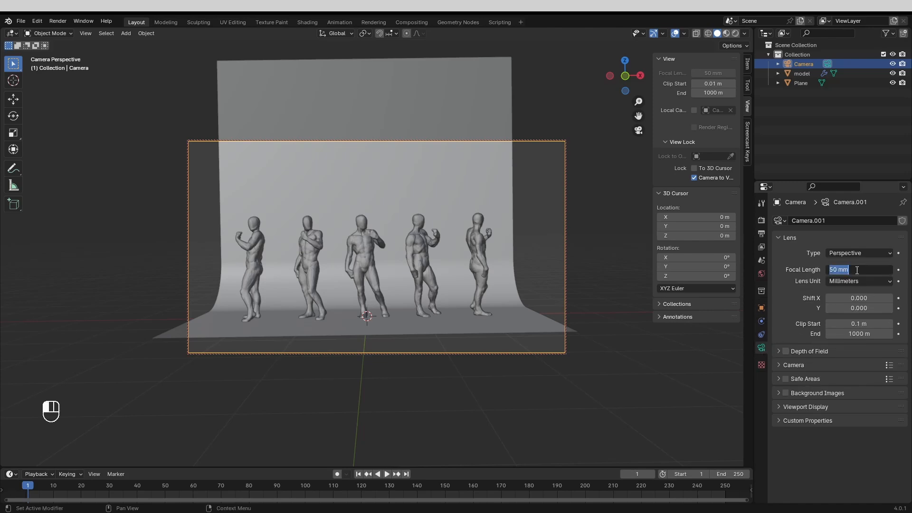
text(80)
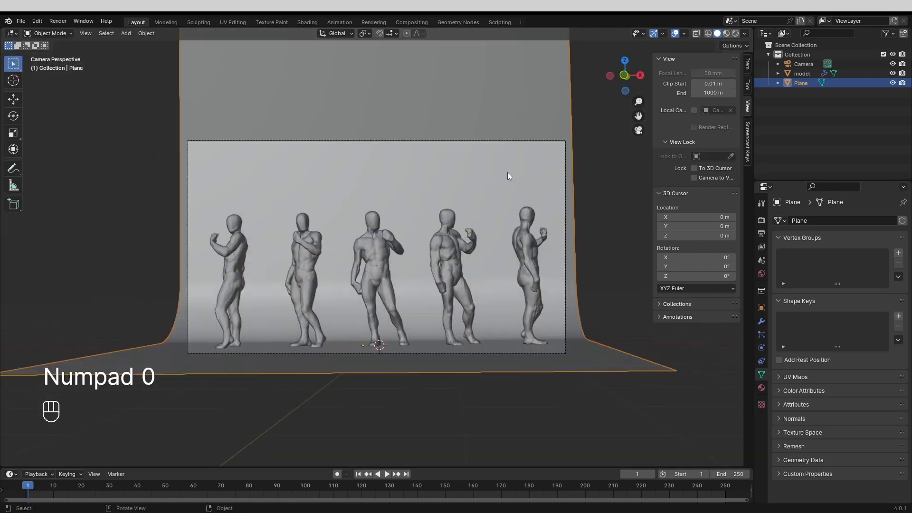
mouse_move(452, 207)
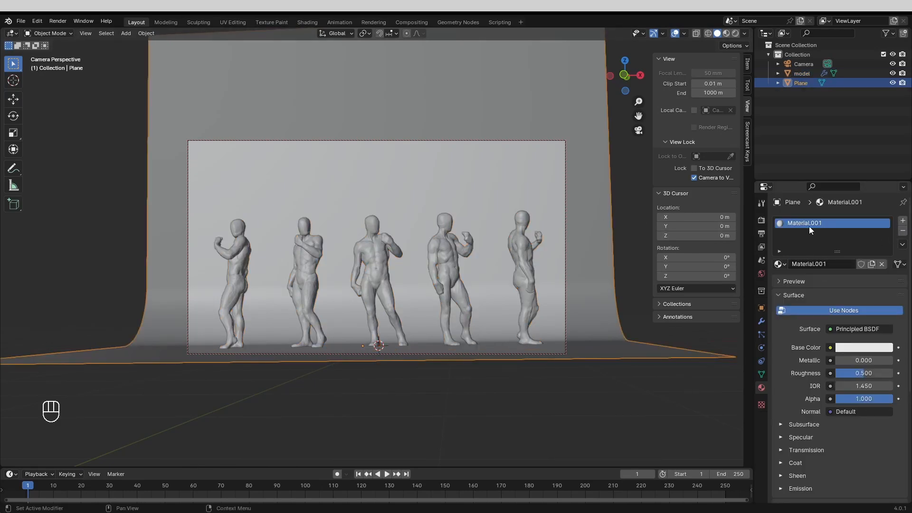
Step: Rename the statues' shared material to M_model
double_click(804, 223)
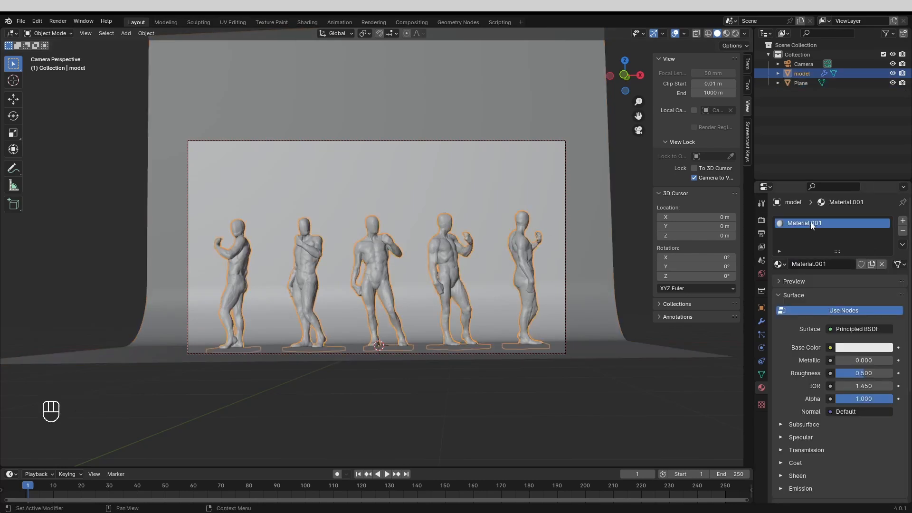
text(M_model)
click(817, 83)
text(BG)
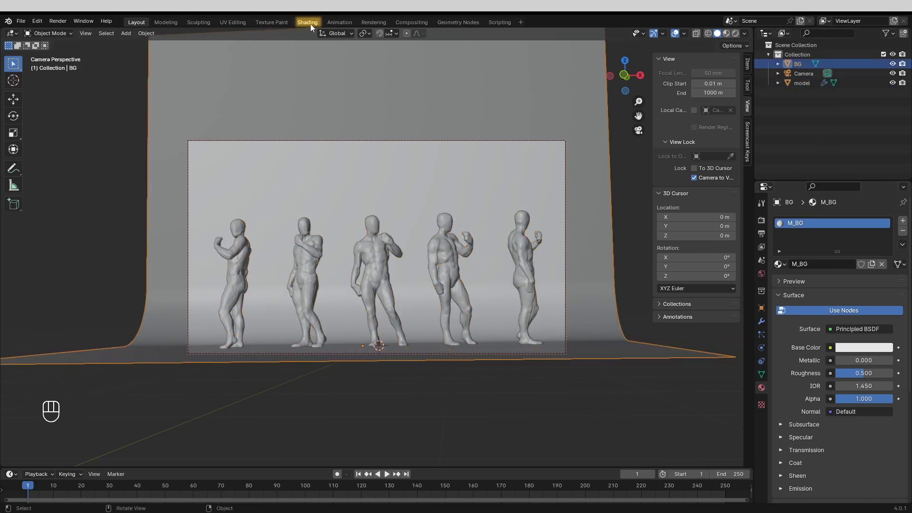
Step: In the Shading workspace, darken M_BG's Base Color to a deep grey
click(308, 22)
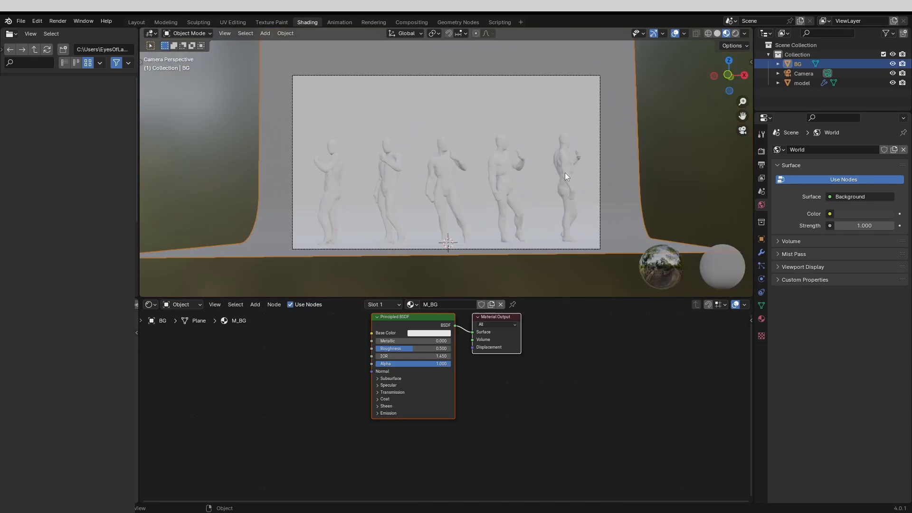
click(745, 34)
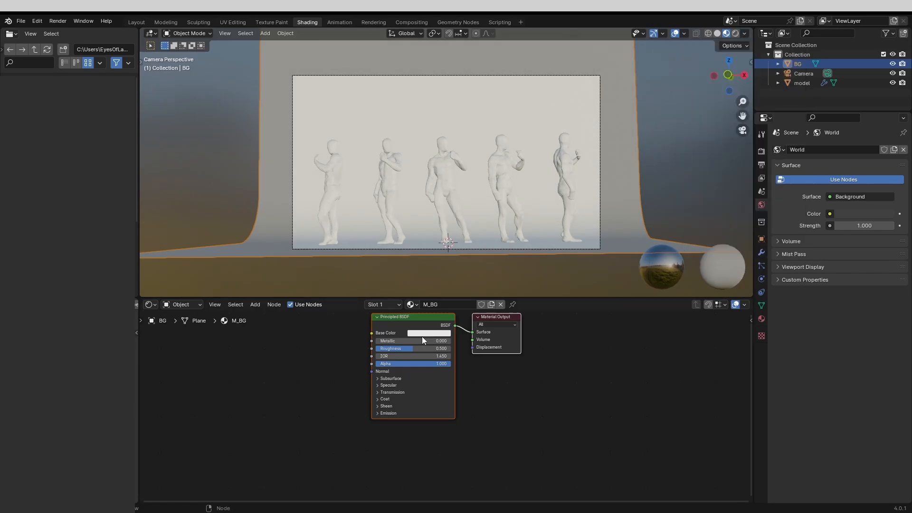
click(428, 334)
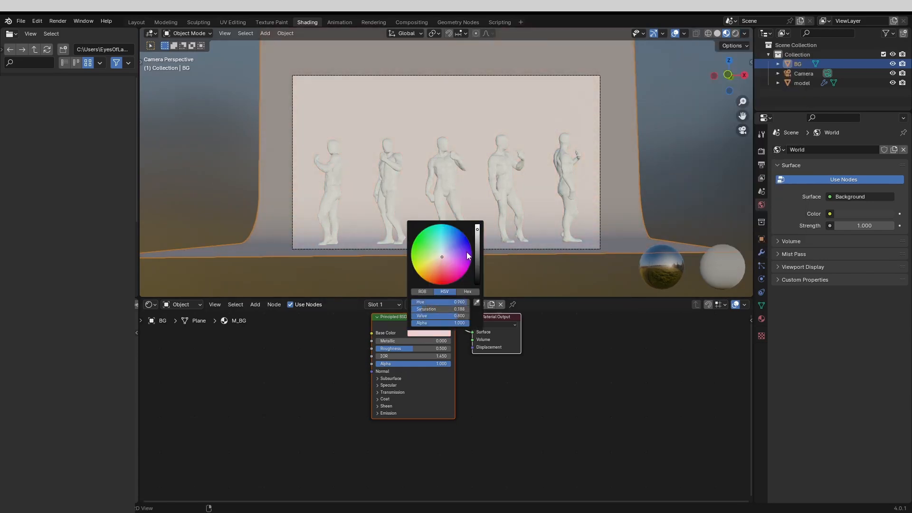
drag(477, 230, 477, 271)
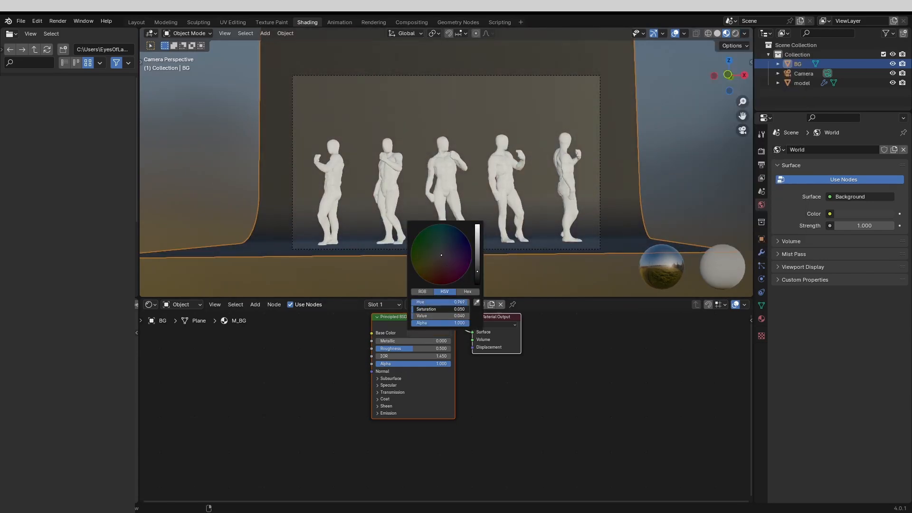
click(454, 203)
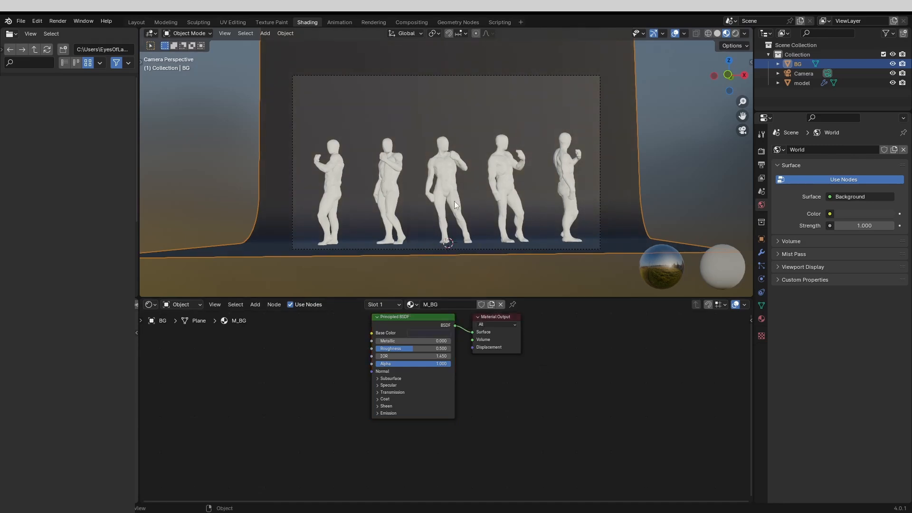
click(428, 334)
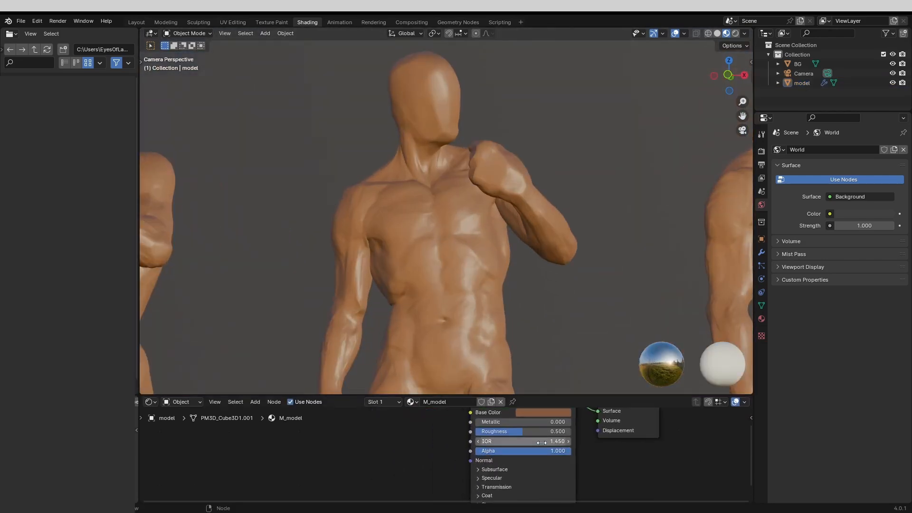
Step: Set M_model's Roughness to 0.600 and leave its IOR at 1.450
double_click(519, 432)
text(0.600)
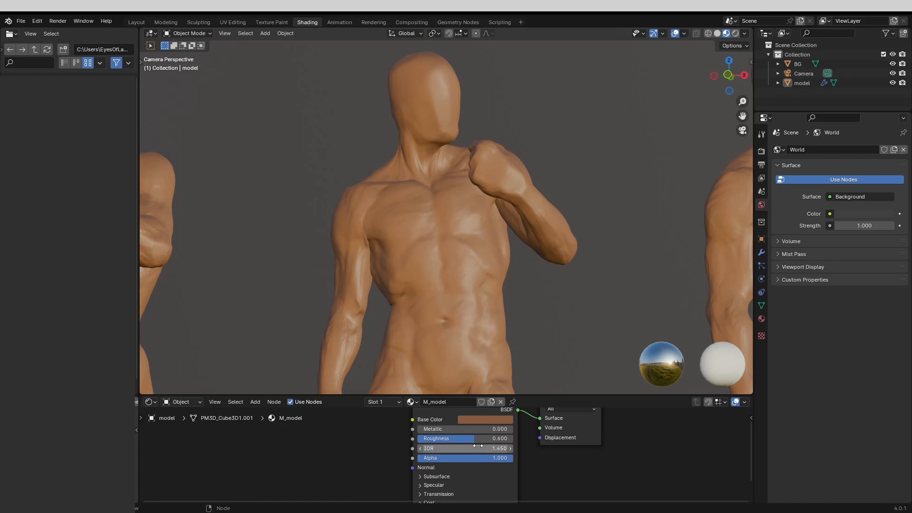
drag(497, 448, 460, 447)
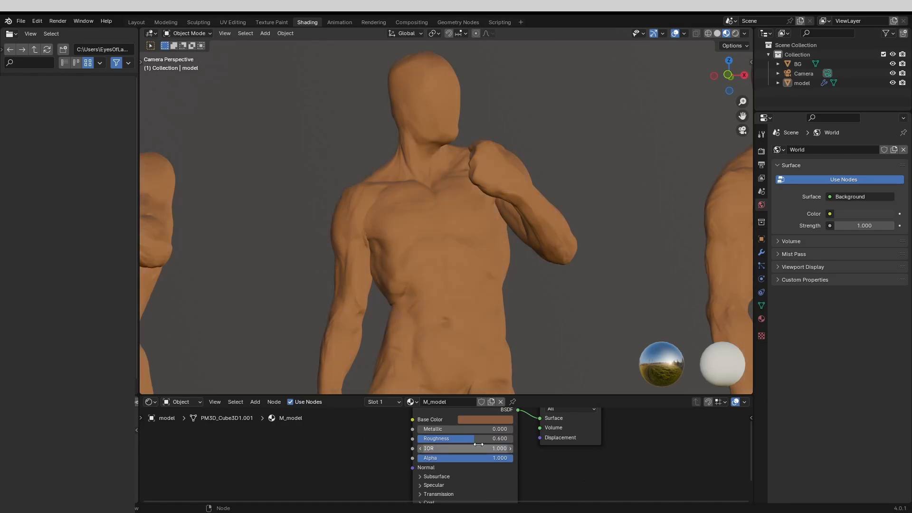
drag(429, 448, 512, 447)
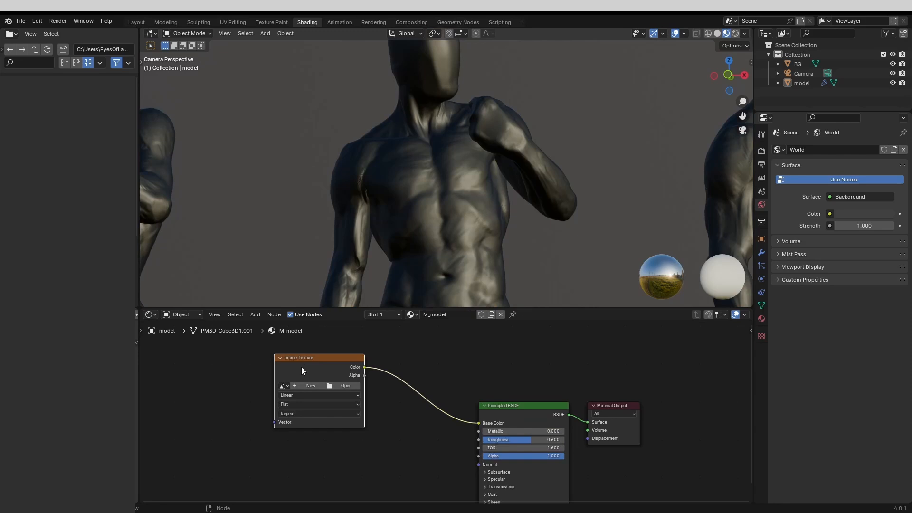
Step: Load the CLAY_01 base colour image into the texture node and add texture mapping nodes
click(346, 386)
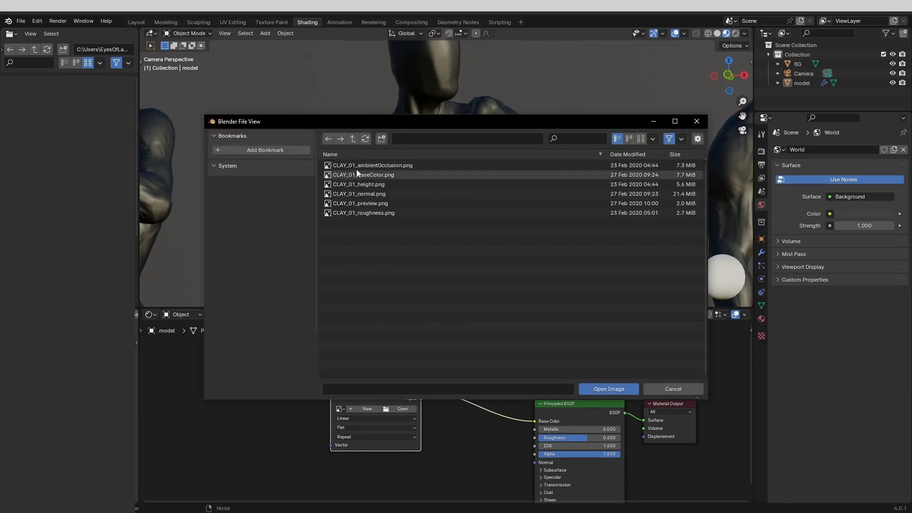
click(608, 389)
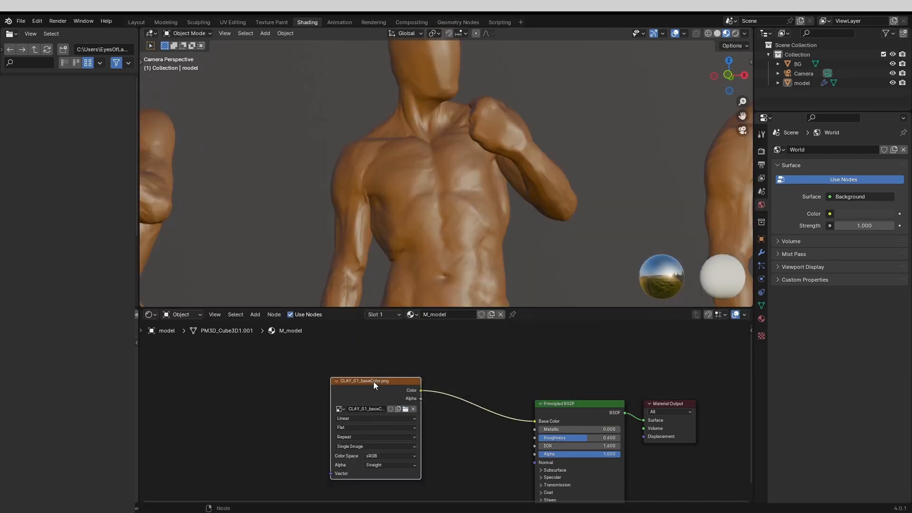
key(ctrl+t)
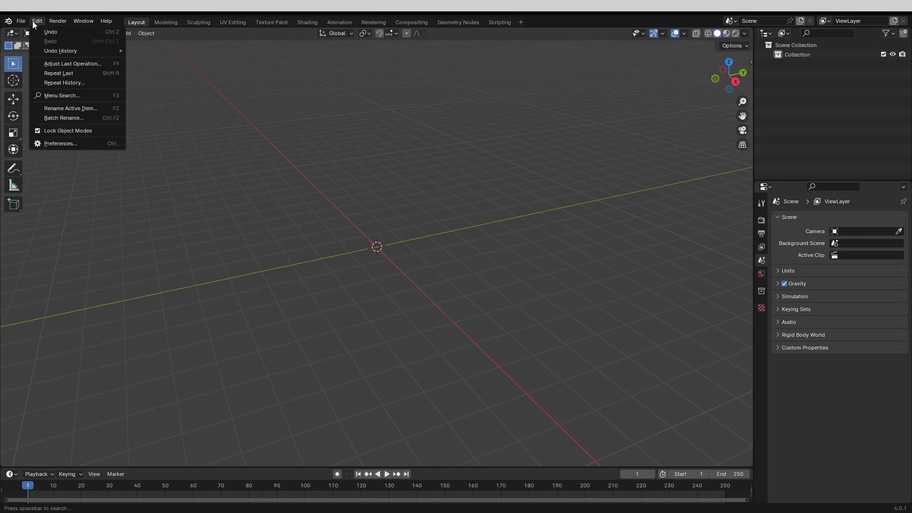
Step: Search 'node' in Preferences Add-ons to enable Node Wrangler
click(61, 142)
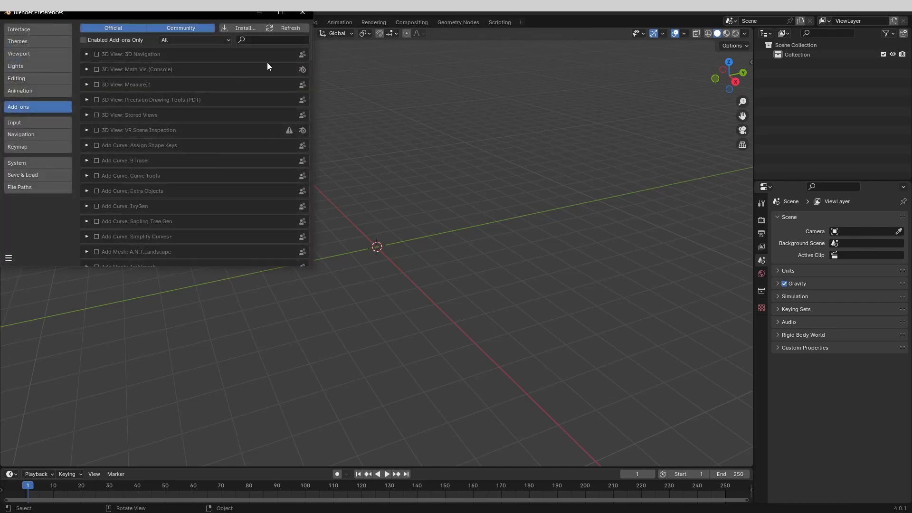
text(node)
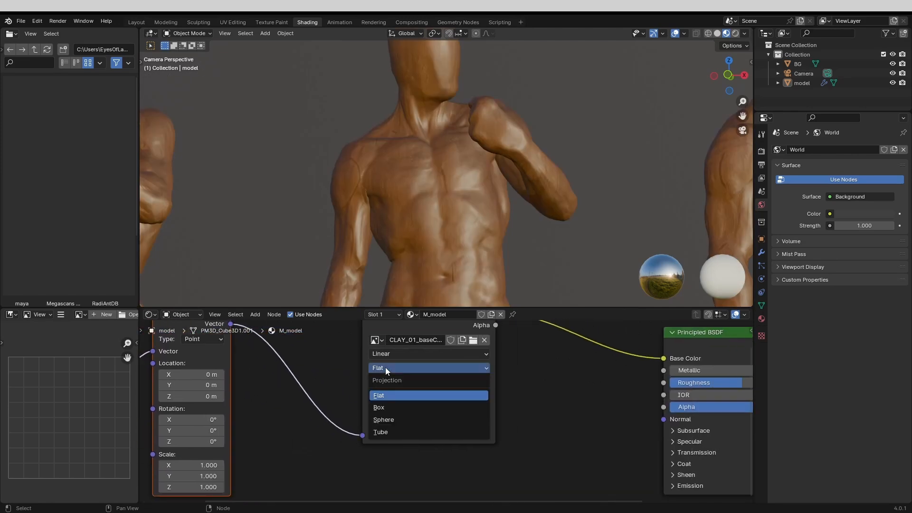
Step: Set the clay texture to Box projection and its mapping scale to 1.8 on X, Y and Z
click(378, 406)
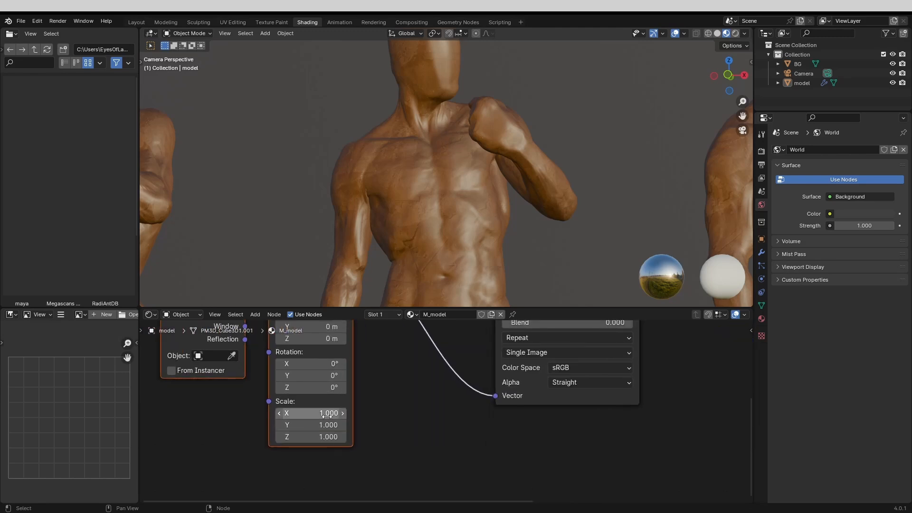
right_click(310, 412)
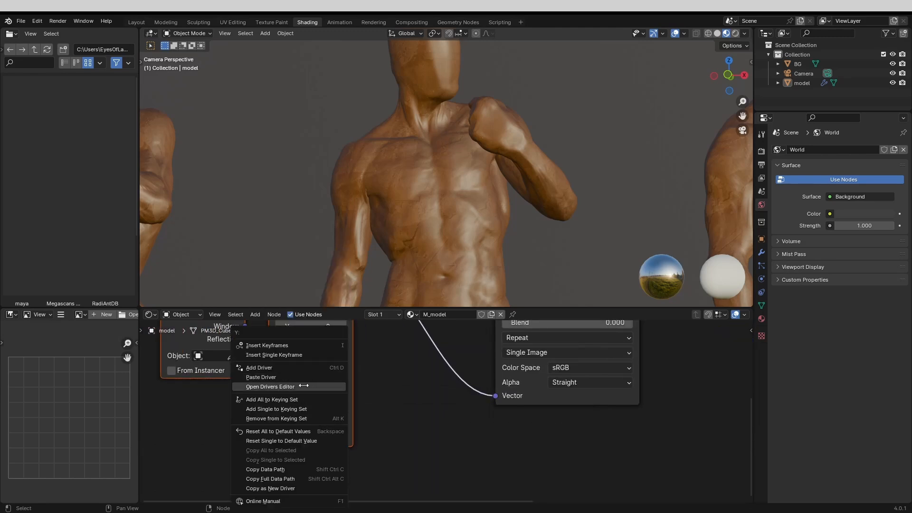
mouse_move(258, 377)
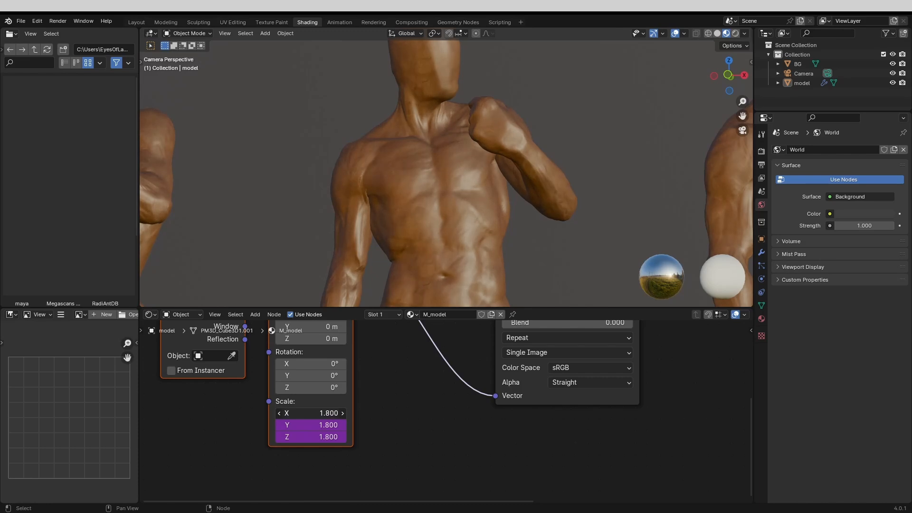
key(shift+d)
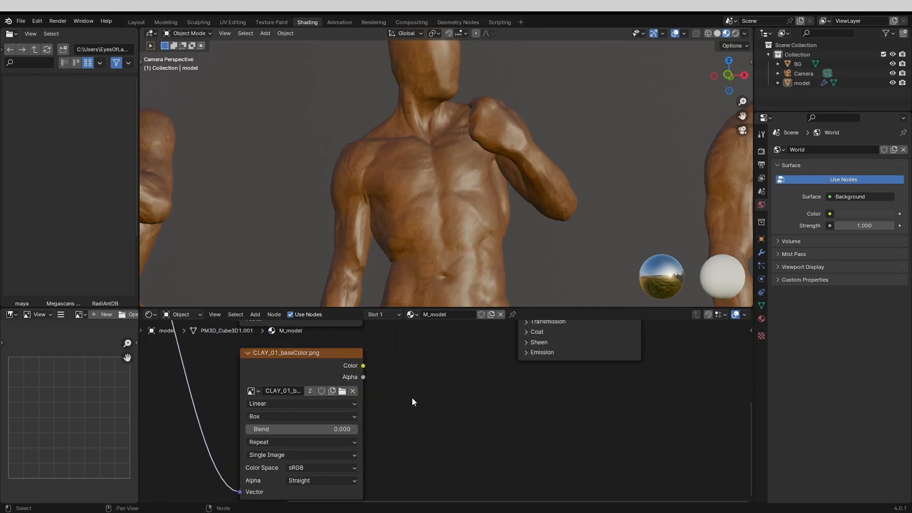
Step: Load CLAY_01_normal.png and route it through a Normal Map node, adjusting the image's colour interpretation
click(342, 391)
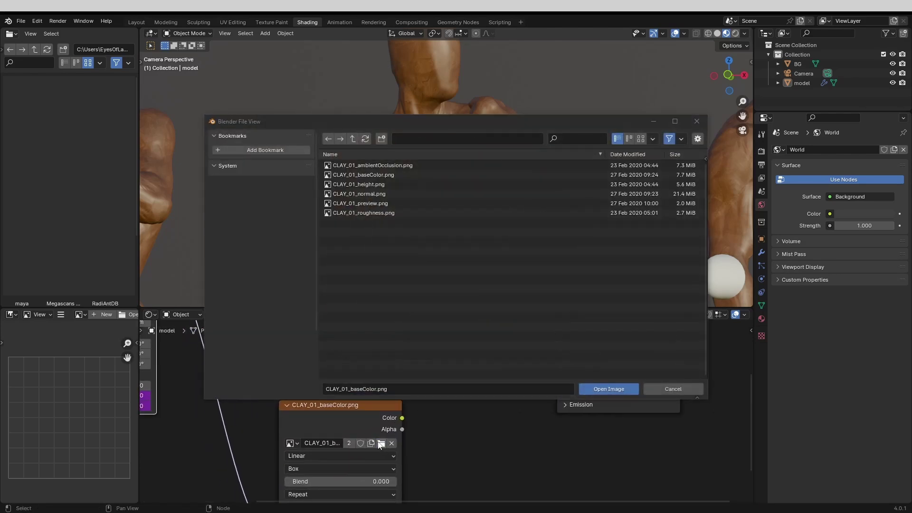
click(608, 389)
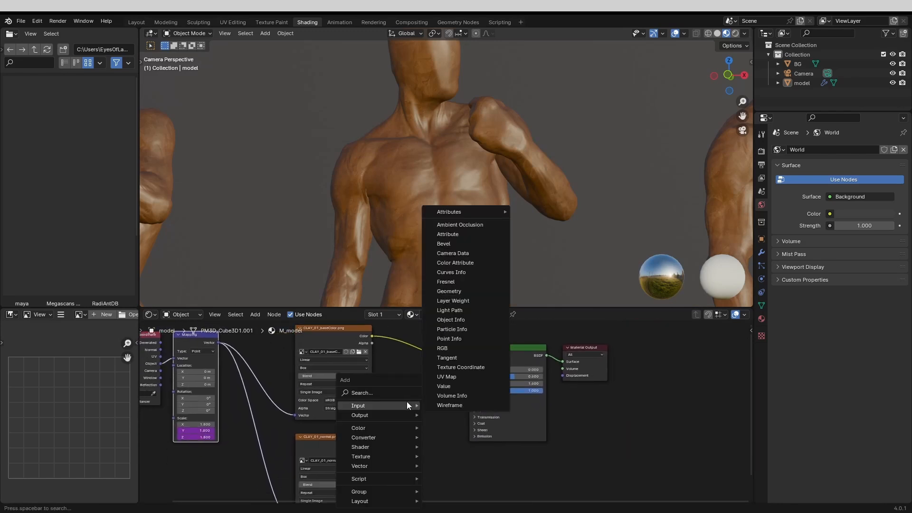
text(normal)
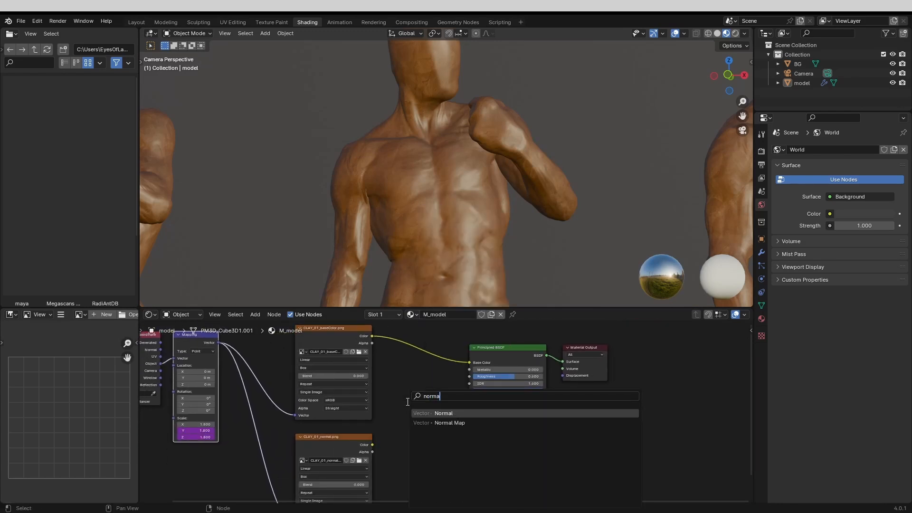
click(450, 422)
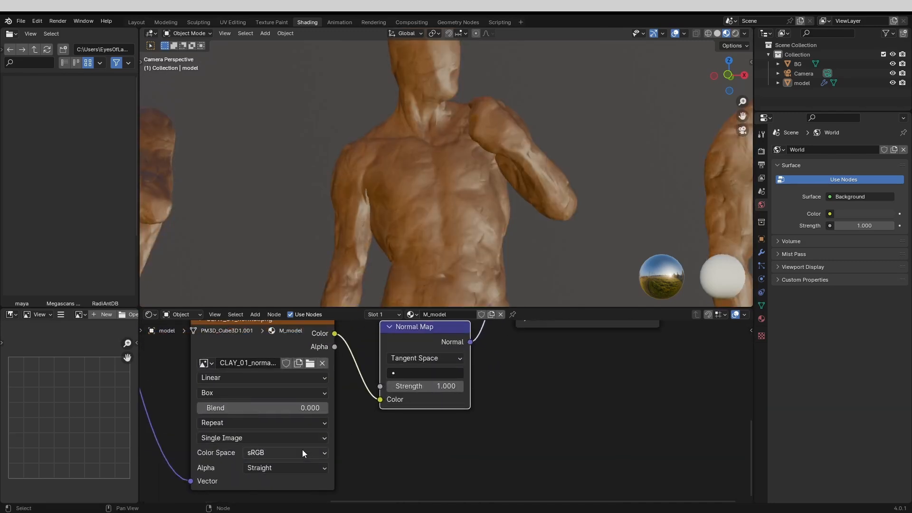
click(284, 453)
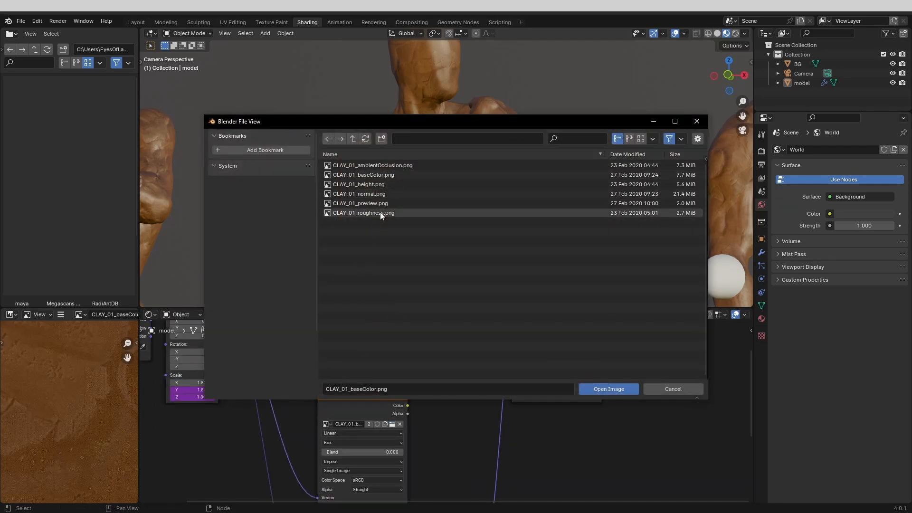
Step: Load CLAY_01_roughness.png as Non-Color driving Roughness, and expand the Coat settings
click(608, 389)
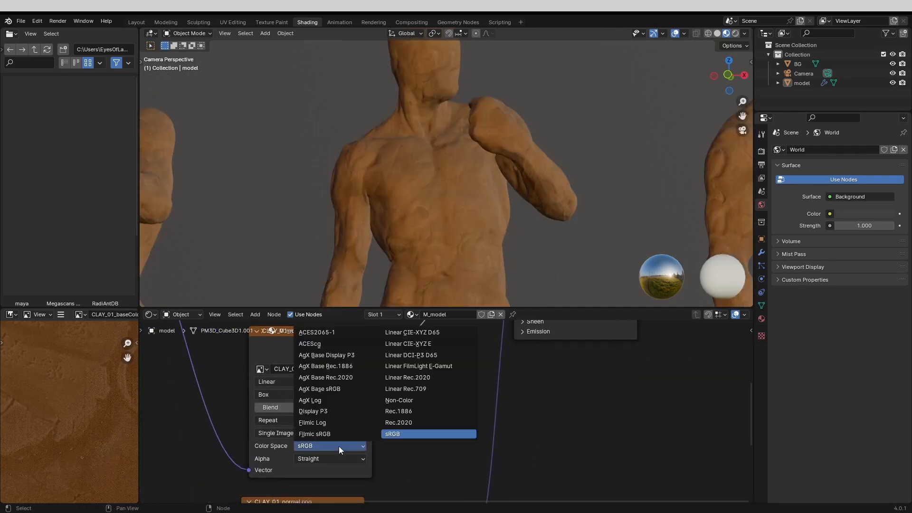
click(399, 400)
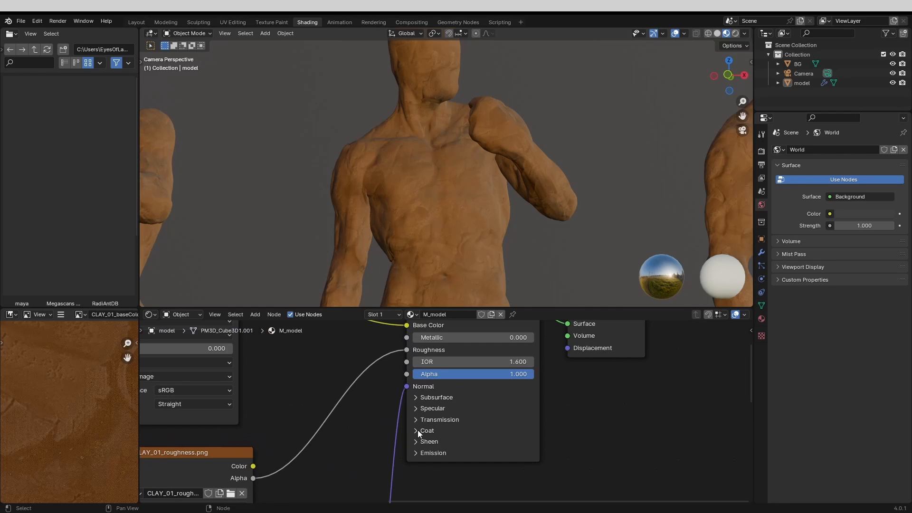
click(415, 430)
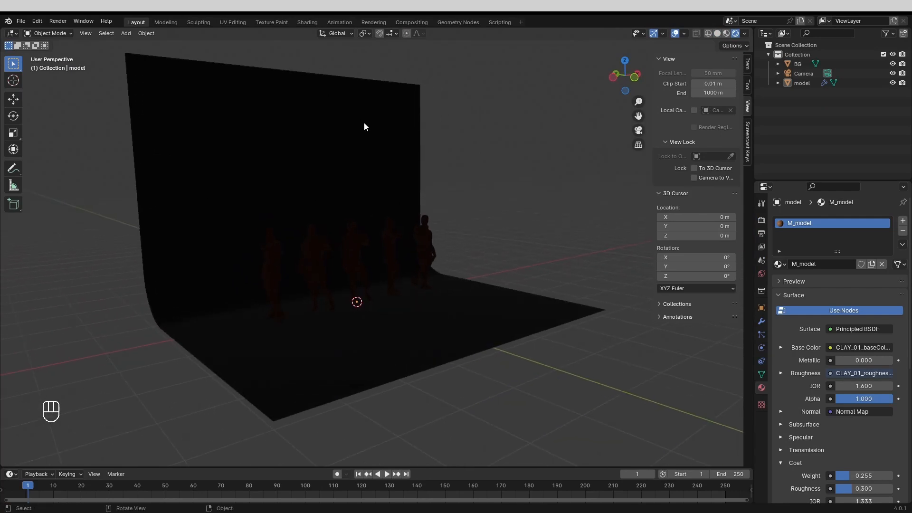
mouse_move(496, 144)
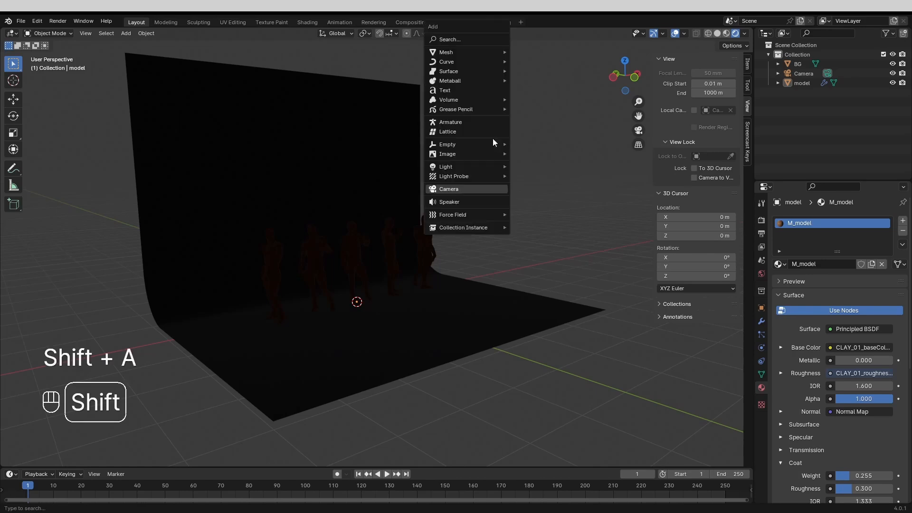
mouse_move(446, 166)
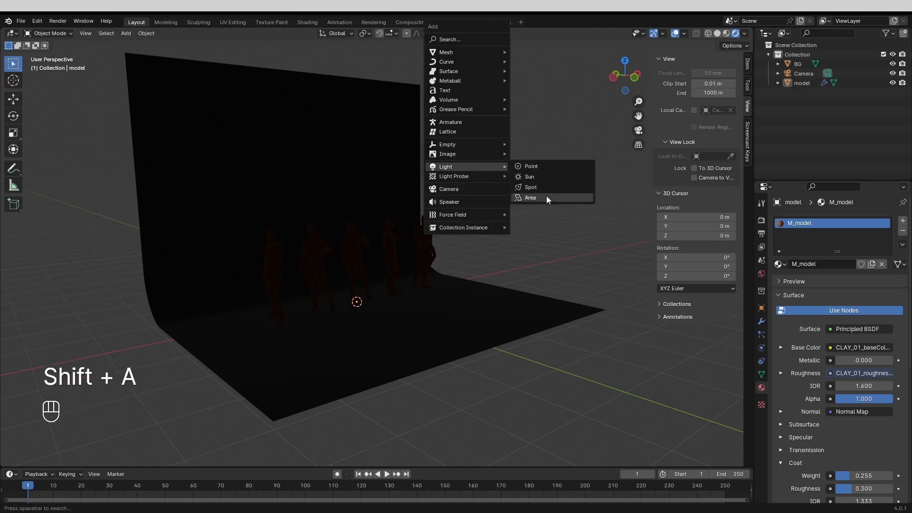
Step: Add an area light at the origin beneath the row of statues
click(530, 198)
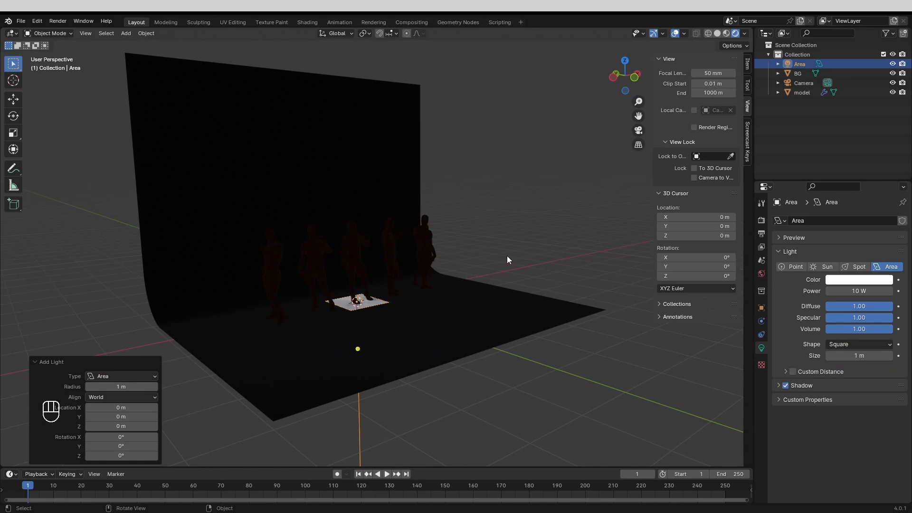
Step: Raise the area light along Z to hang above the statues
key(g)
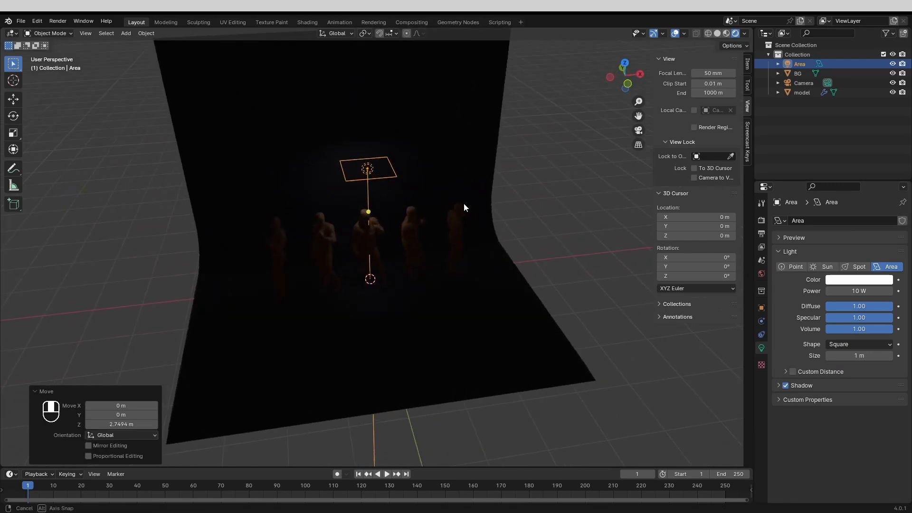
click(859, 291)
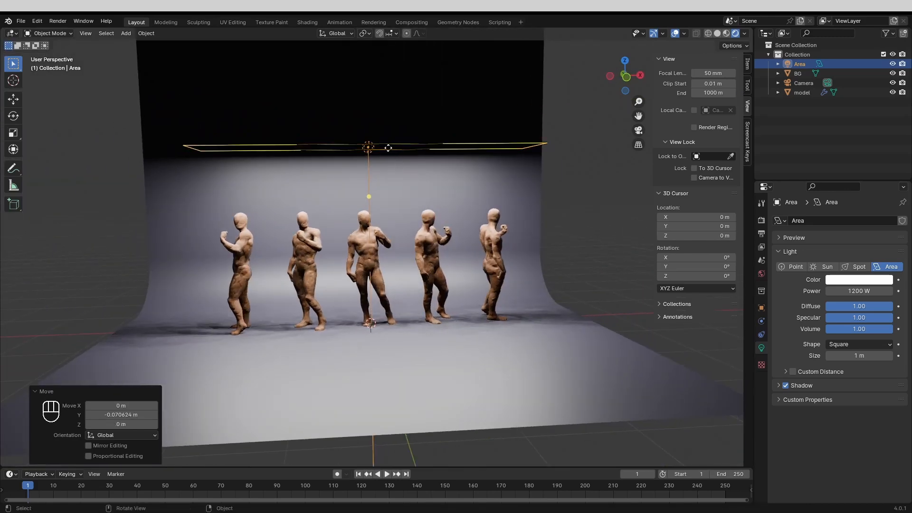
Step: Duplicate the overhead light into side lights and tint one blue
key(shift)
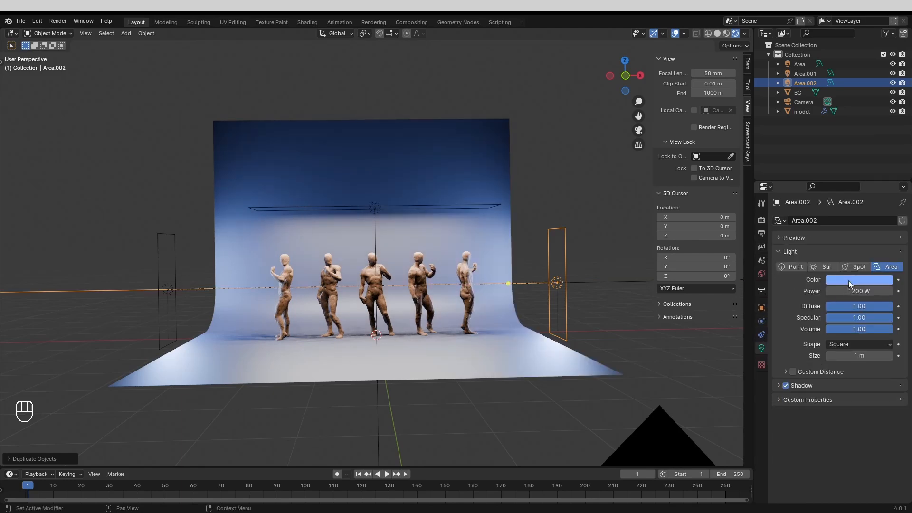
click(859, 279)
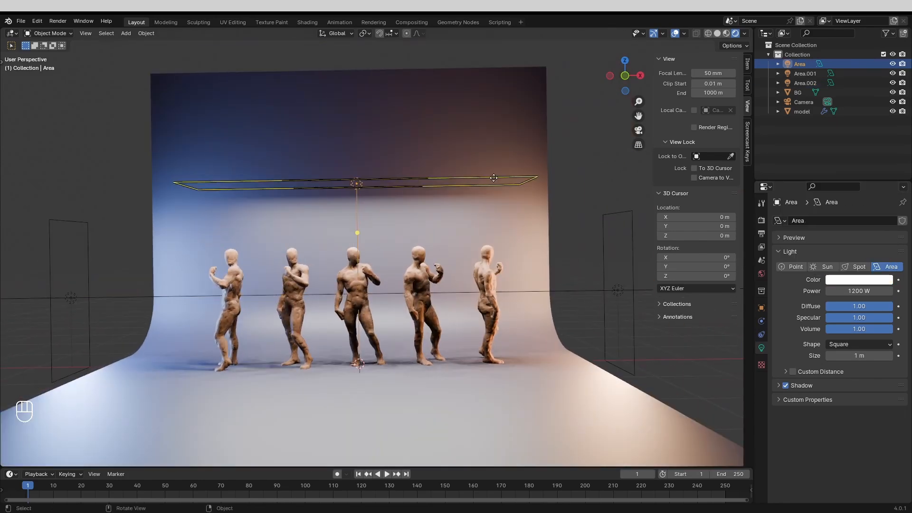
click(859, 279)
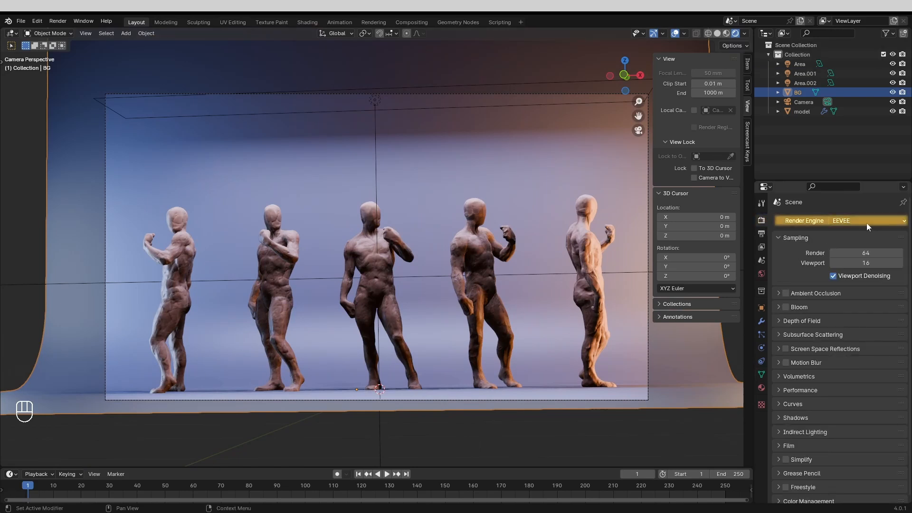
Step: Switch the render engine to Cycles
click(866, 220)
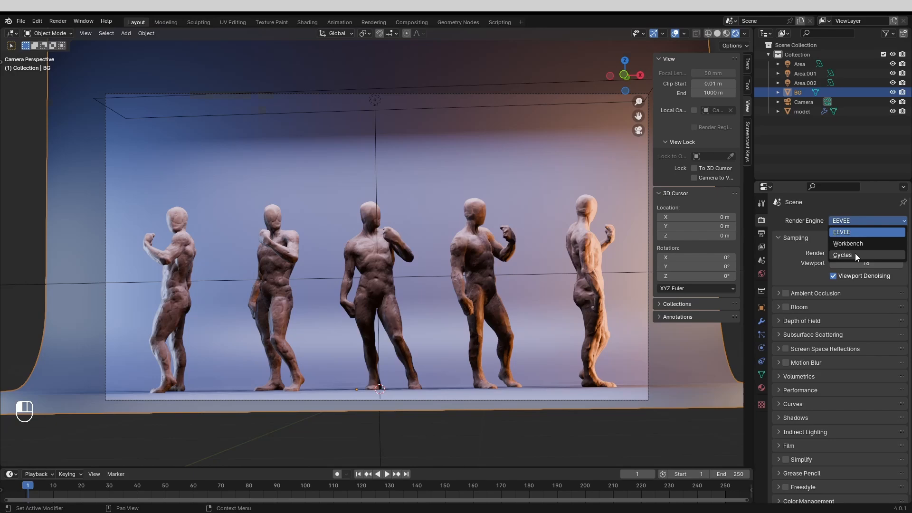
click(842, 255)
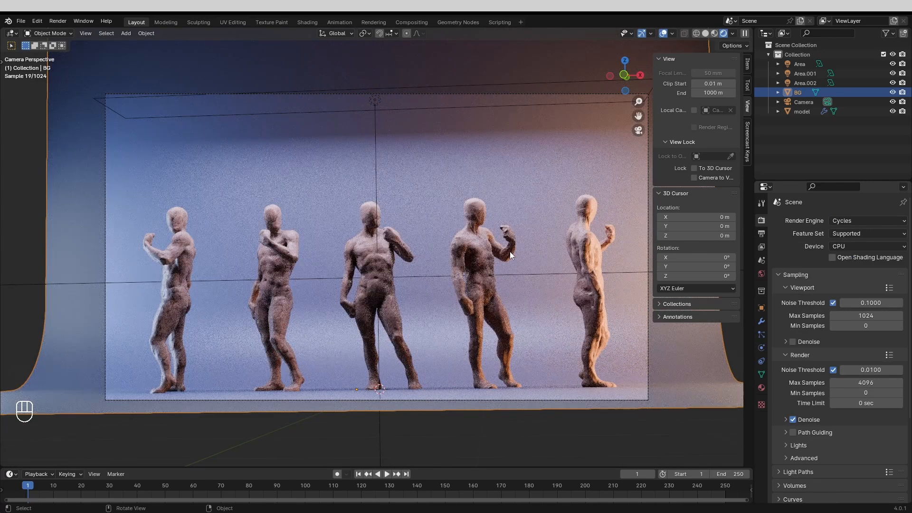
mouse_move(440, 233)
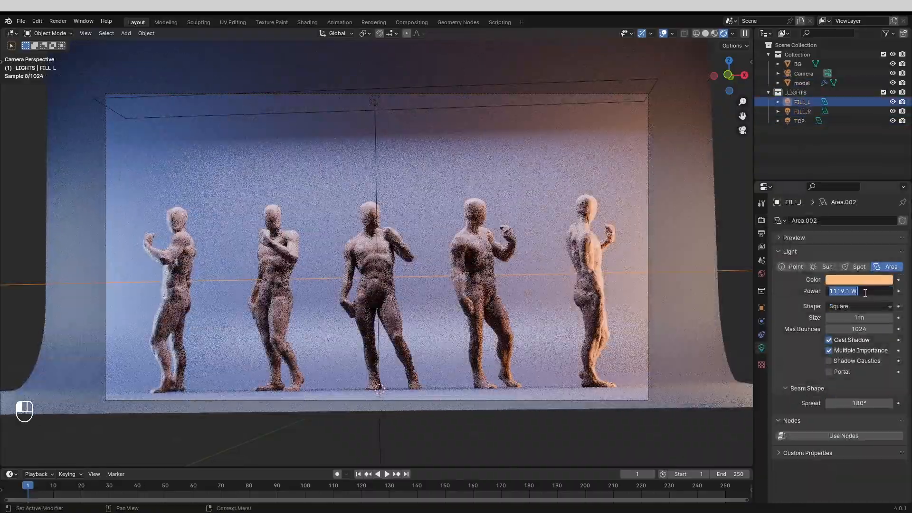
Step: Set the fill light's power to 200 W and check the scene through the camera
text(20)
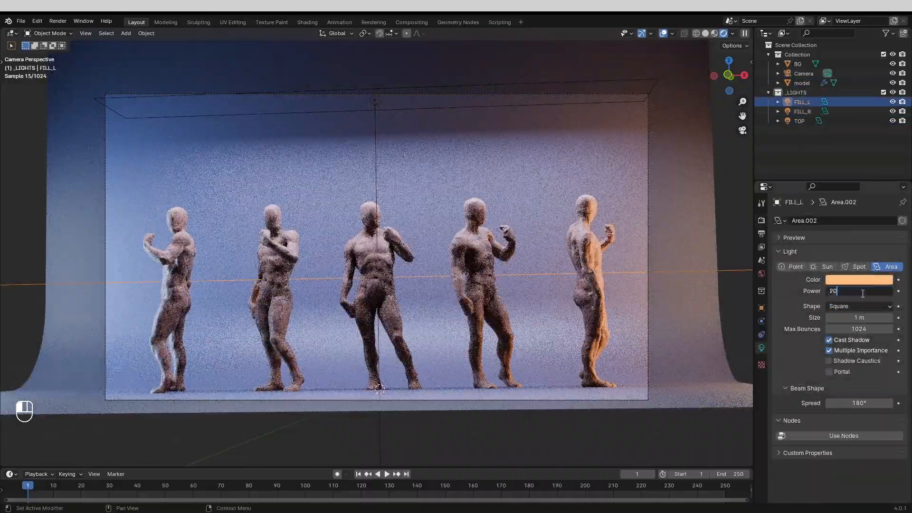
click(802, 112)
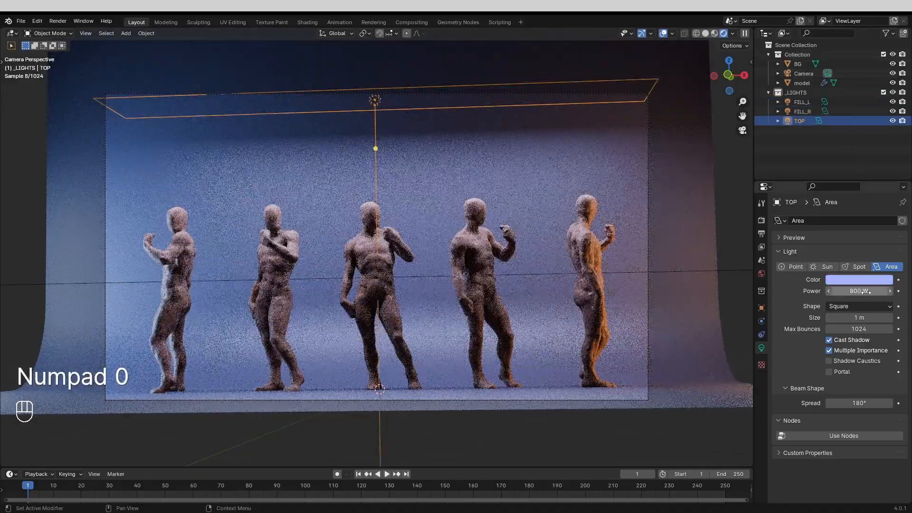
key(g)
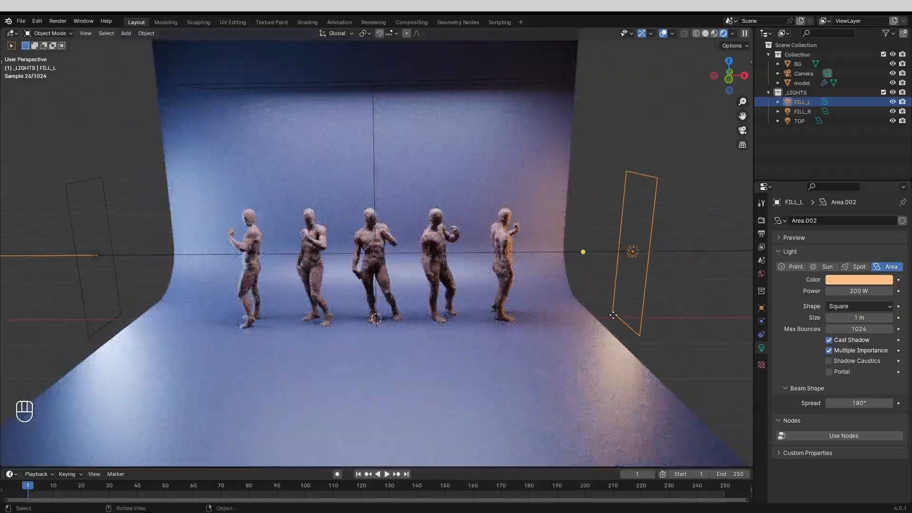
Step: Select the RIM light, review it in camera view, then select the TOP light
click(800, 121)
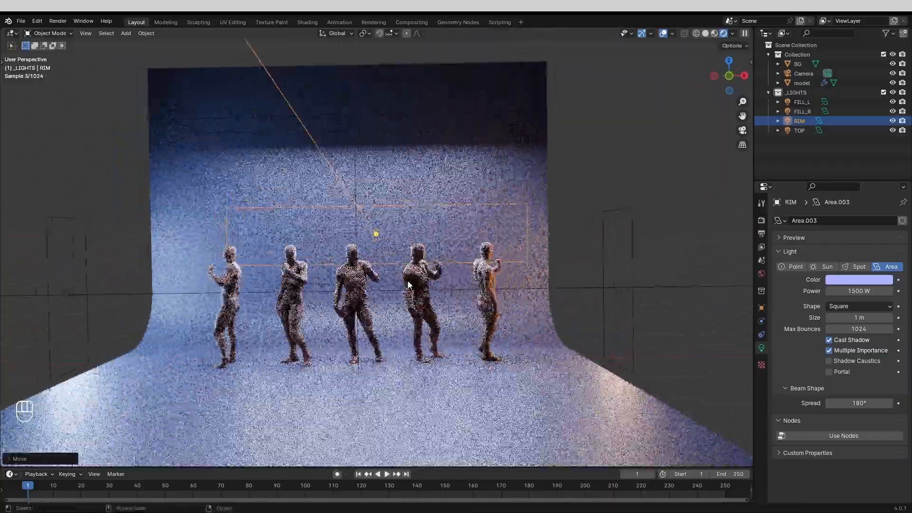
key(KP_0)
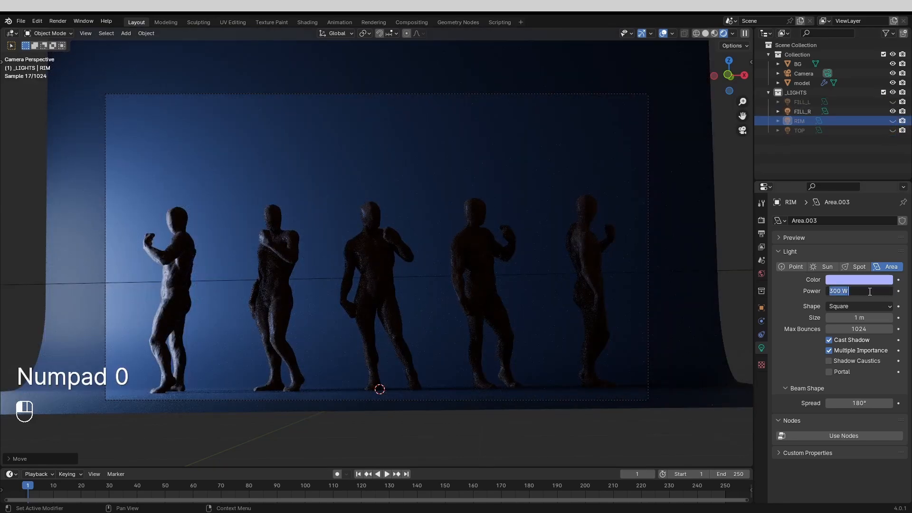
click(802, 111)
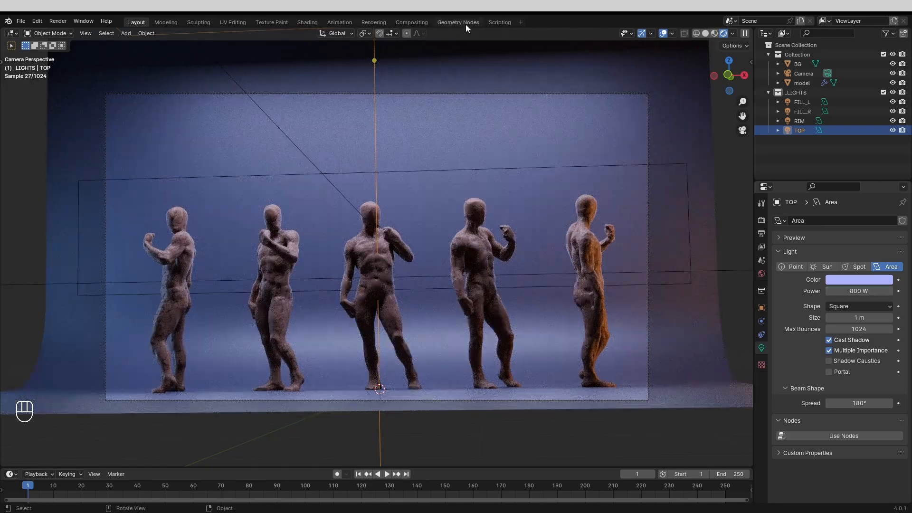
click(307, 22)
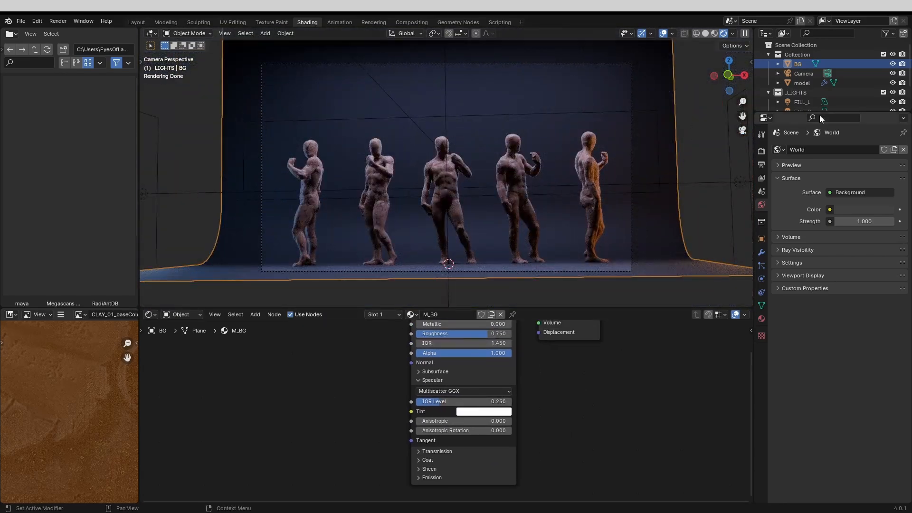
click(800, 101)
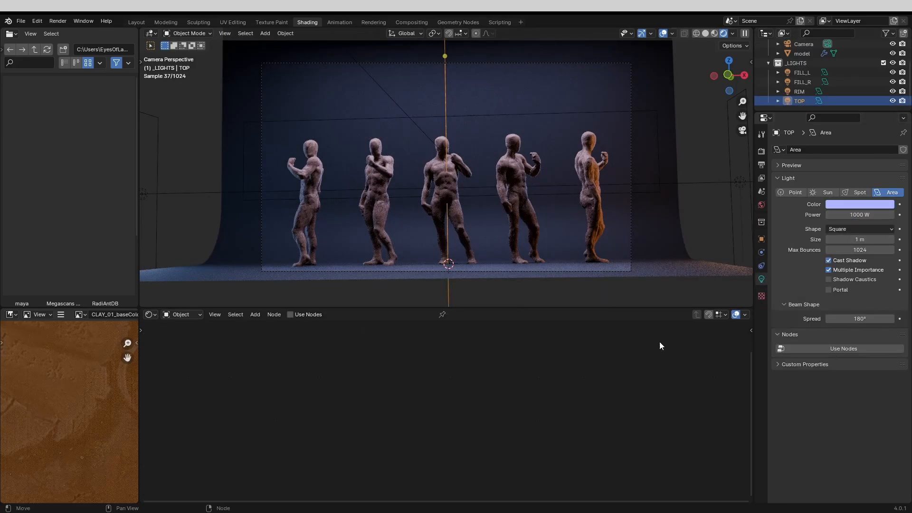
click(136, 22)
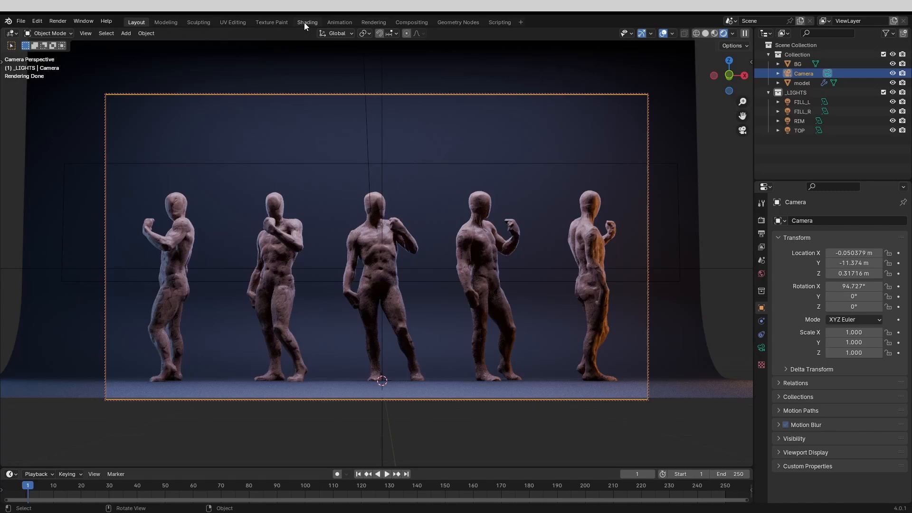
Step: In Shading, select the statues and add a Geometry node feeding Pointiness to the material output
click(307, 21)
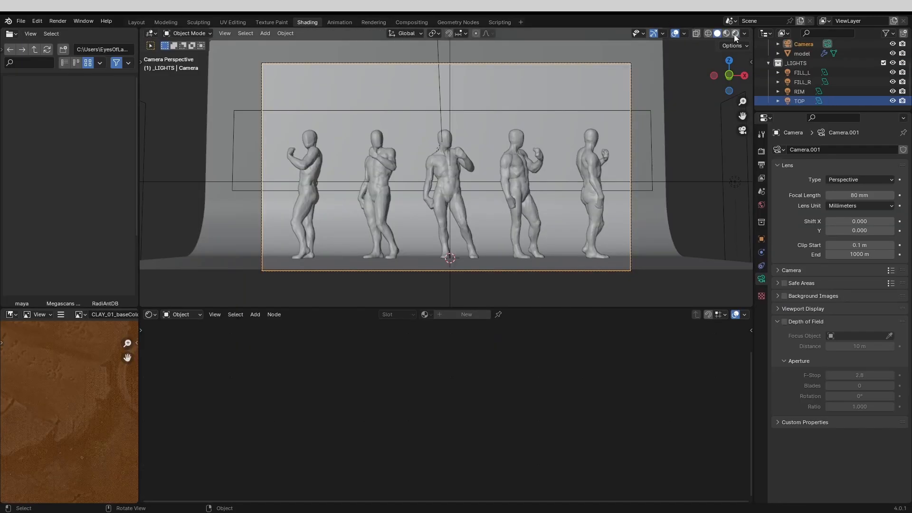
click(724, 33)
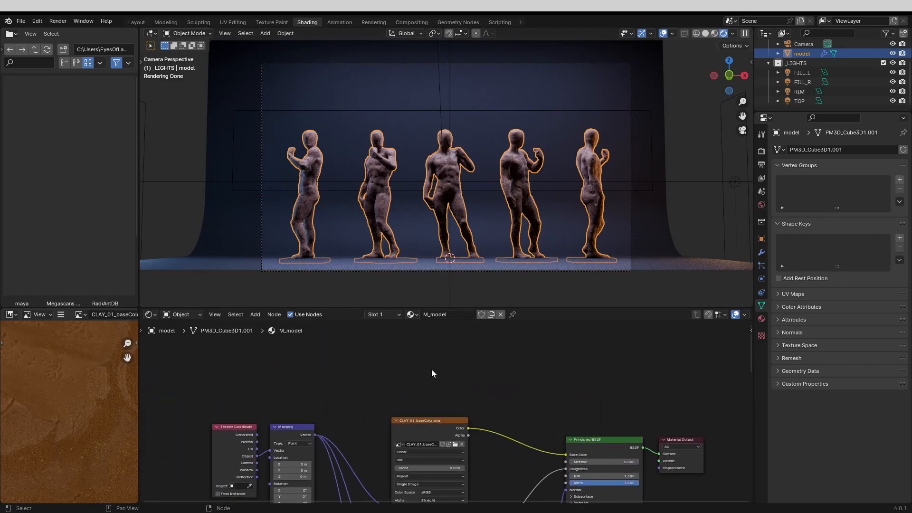
text(geome)
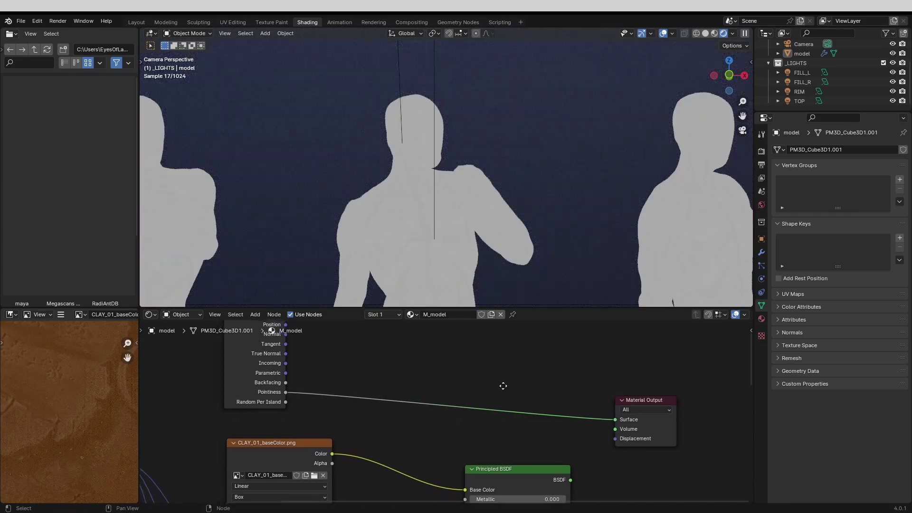
click(762, 318)
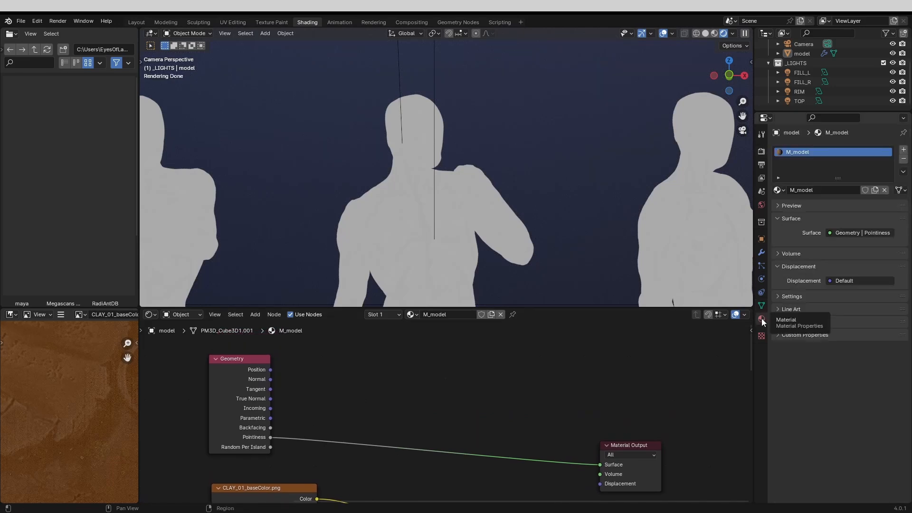
click(761, 253)
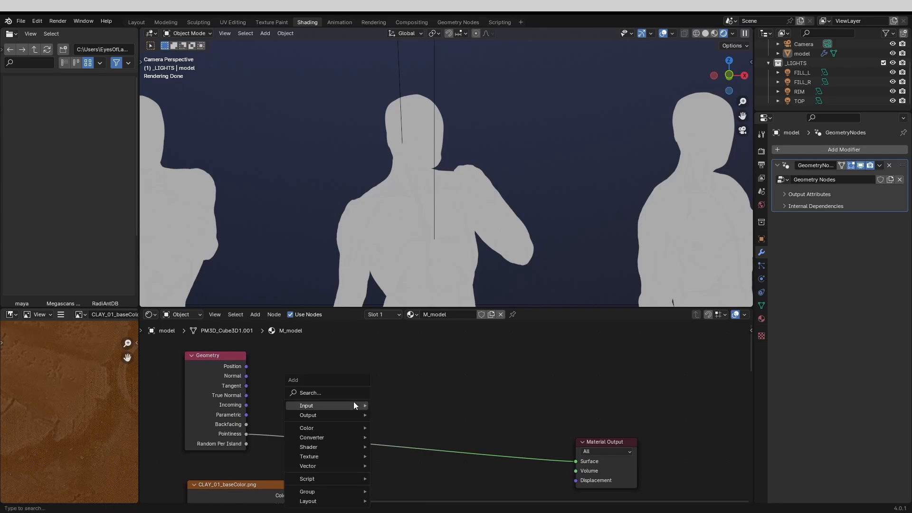
Step: Insert a Color Ramp on Pointiness, tighten its stops, and multiply it with the clay colour texture
click(306, 428)
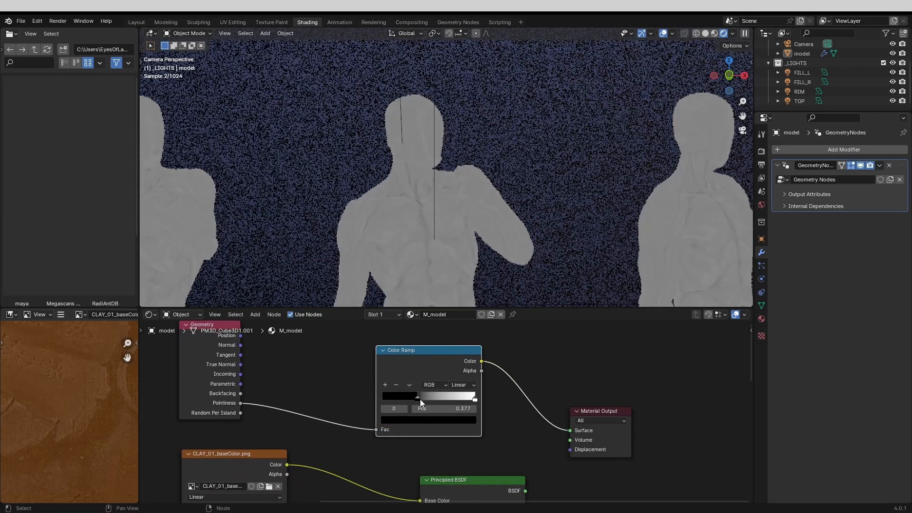
drag(417, 397, 425, 396)
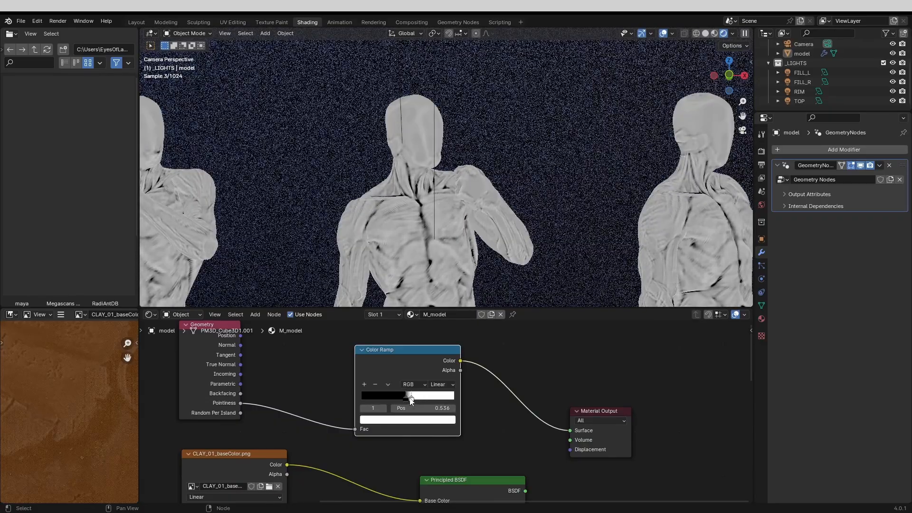
drag(410, 395, 407, 396)
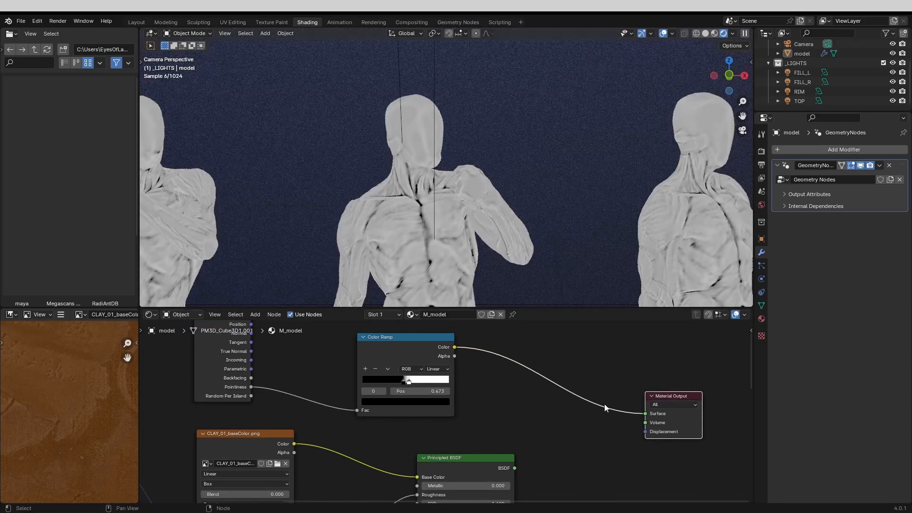
click(255, 313)
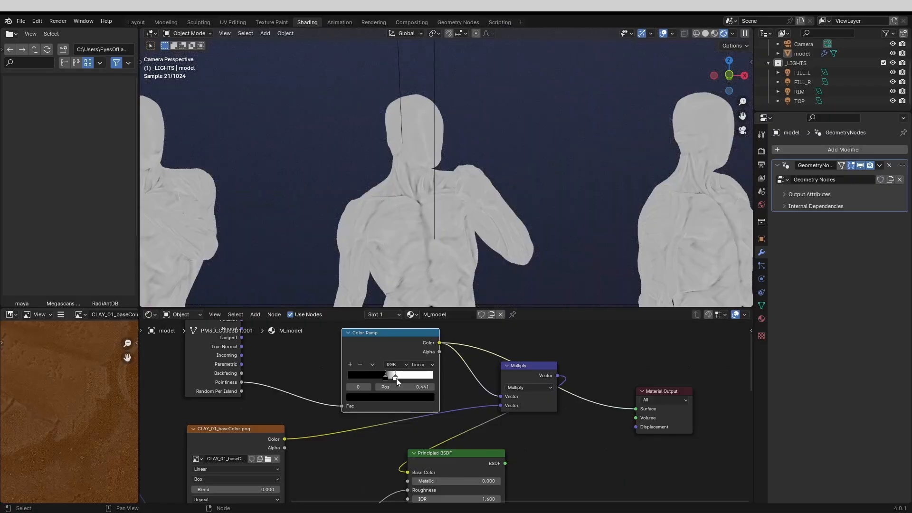
drag(395, 376, 391, 375)
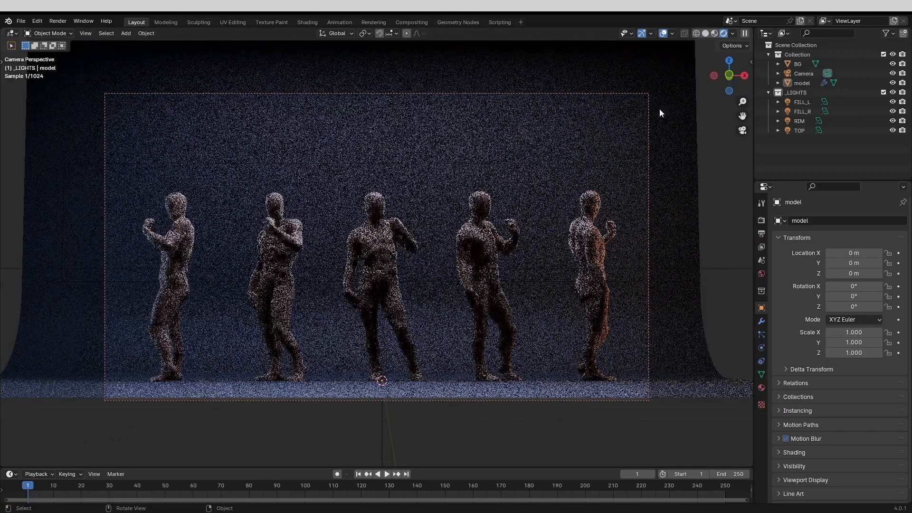
Step: Set Color Management view transform to Filmic with gamma 0.850
click(761, 221)
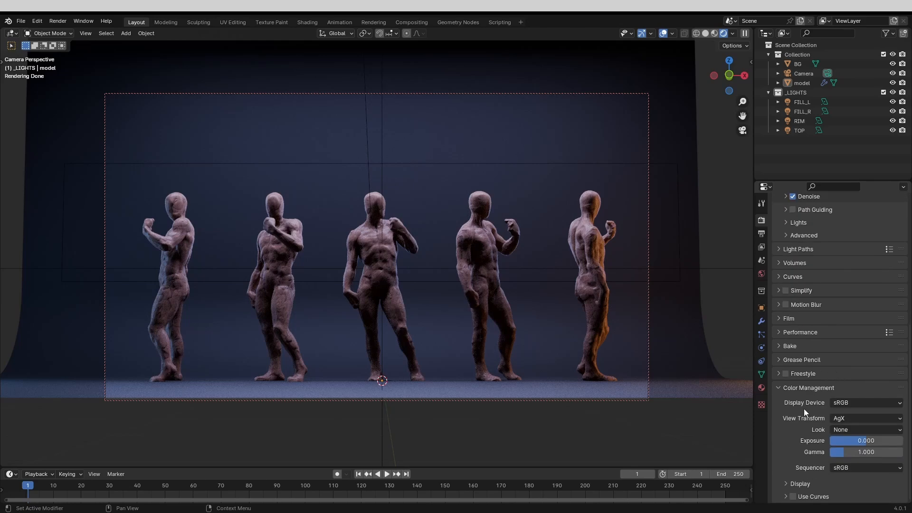
click(866, 418)
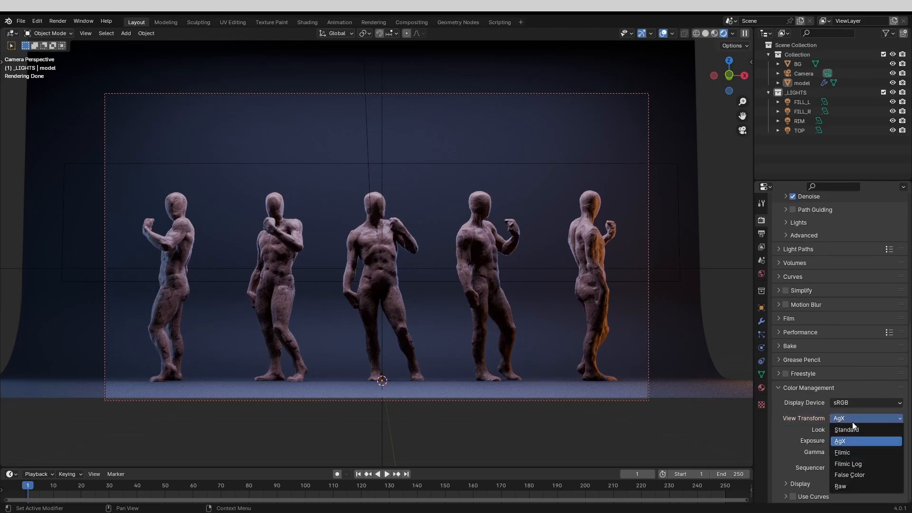
click(842, 452)
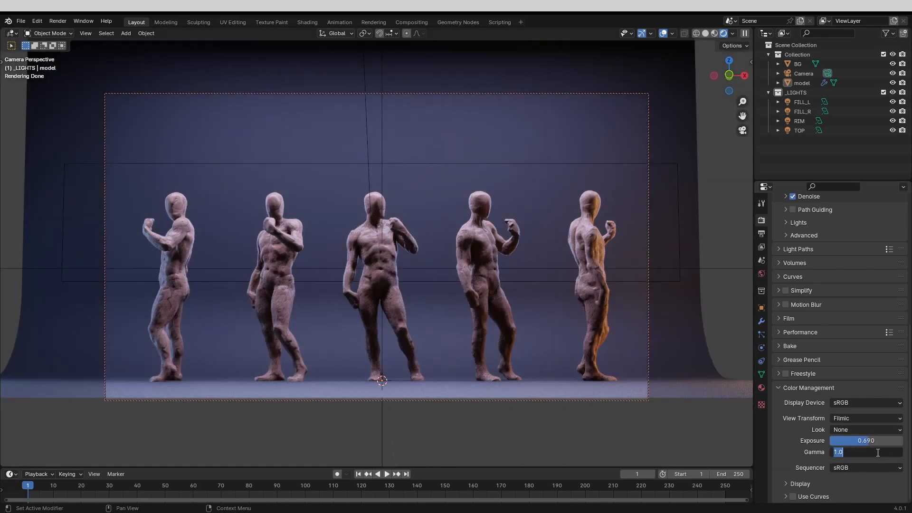
text(0.850)
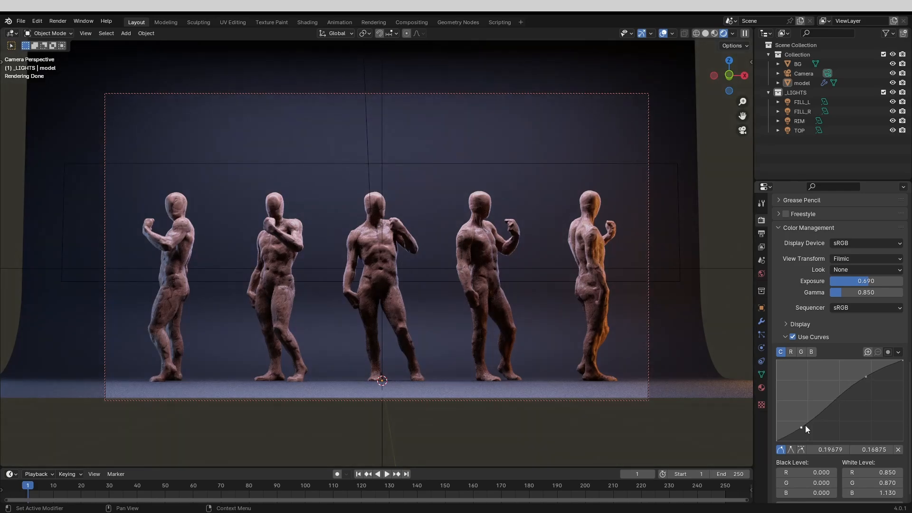
Step: Tint the image by bending the red, green and blue channel curves in Use Curves
click(791, 352)
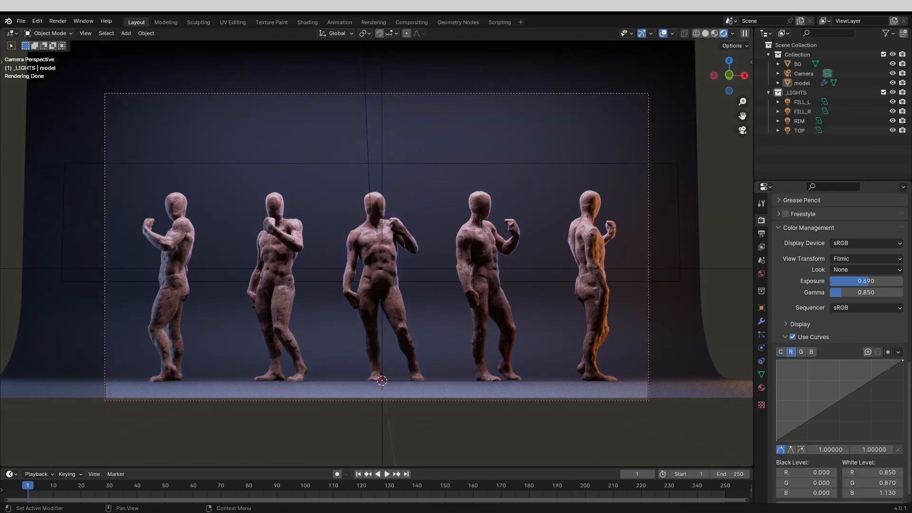
drag(900, 365, 900, 372)
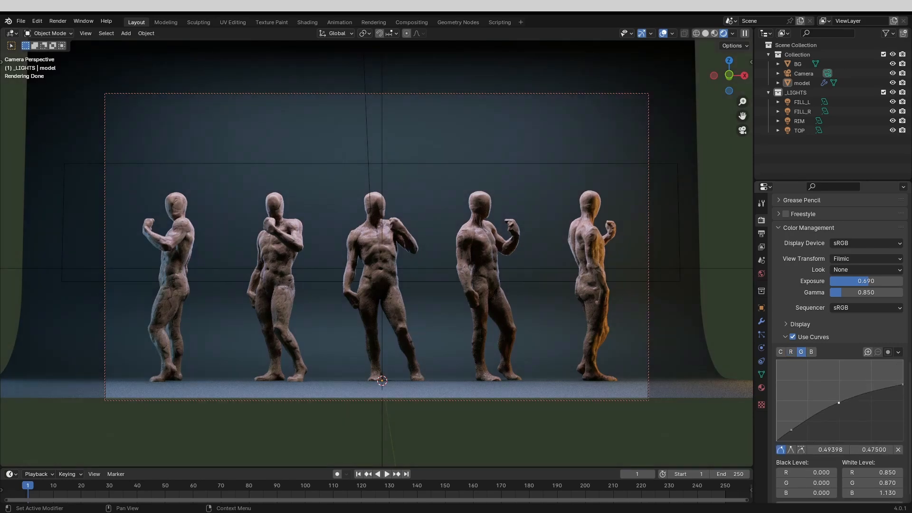
click(812, 351)
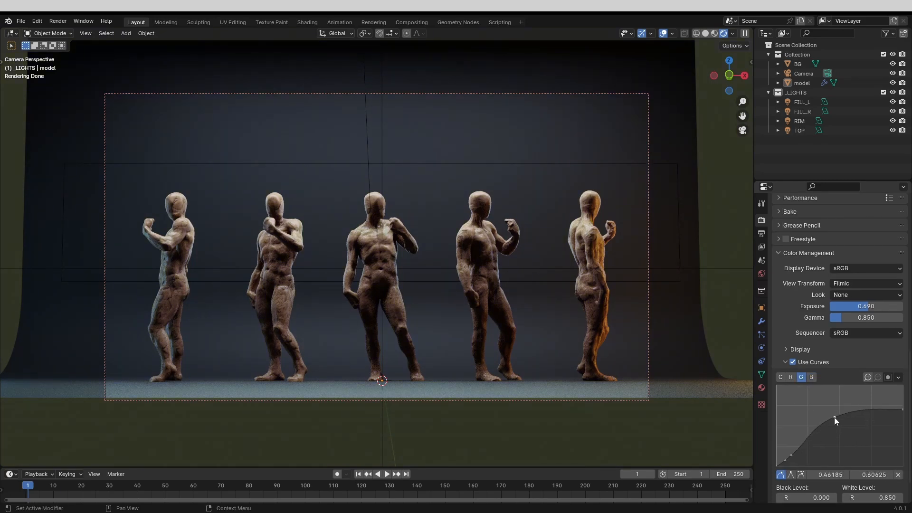
click(791, 378)
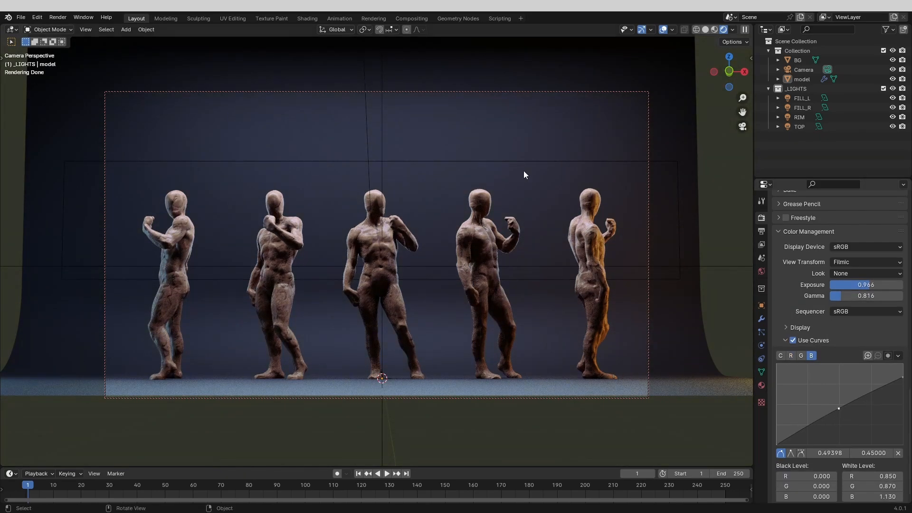
Step: After a quick Shading workspace check, render the final statue image with Render Image (F12)
click(308, 18)
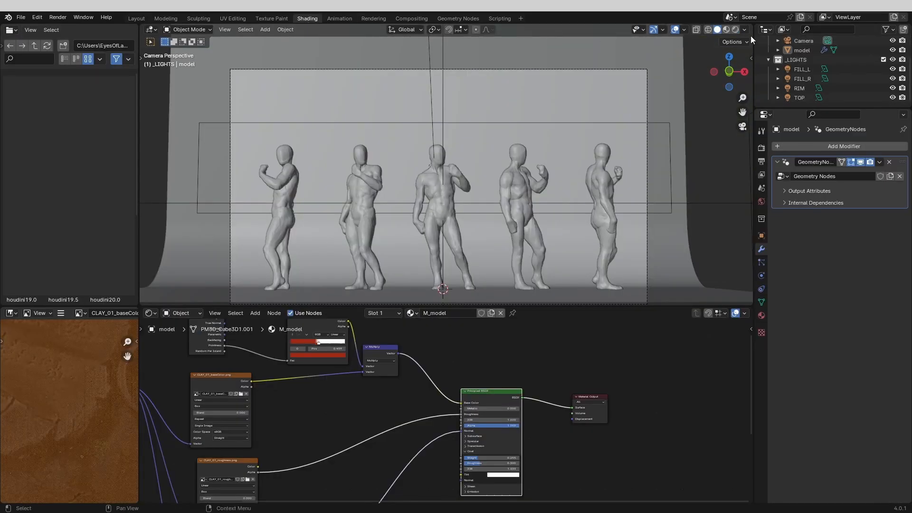
click(724, 28)
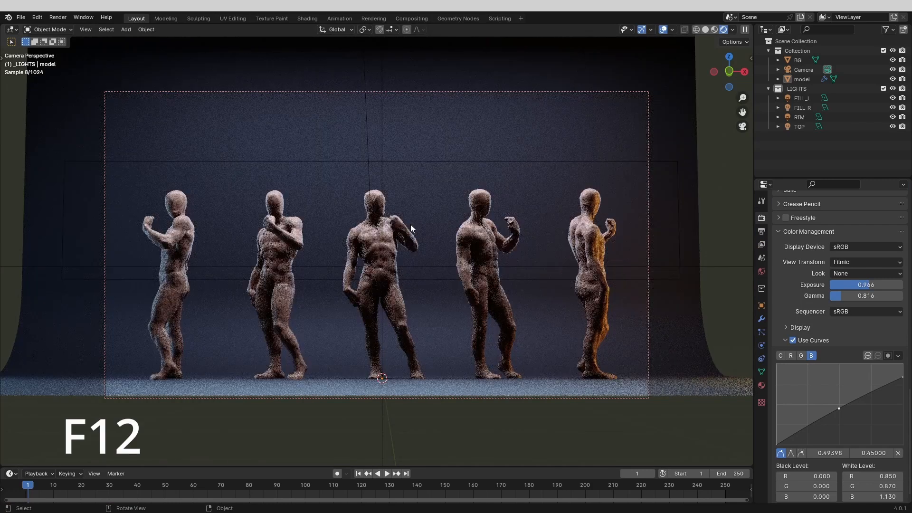
click(57, 17)
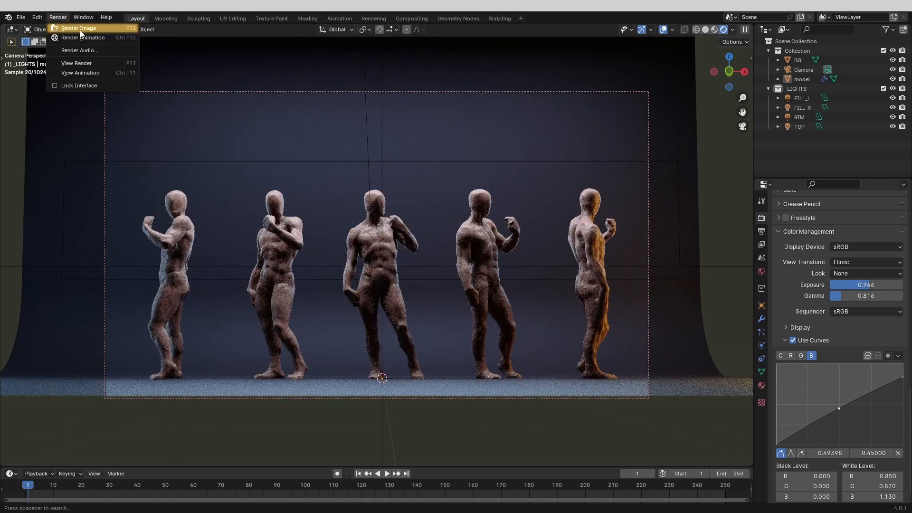
click(84, 27)
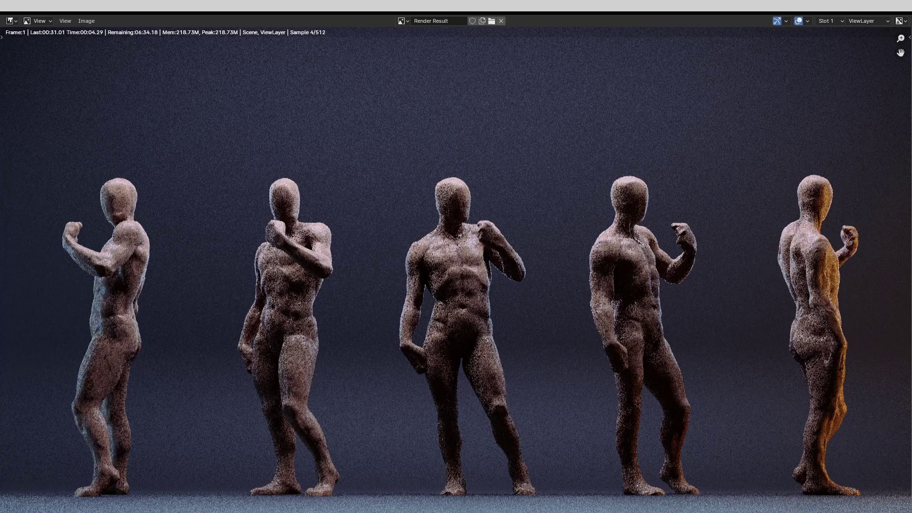